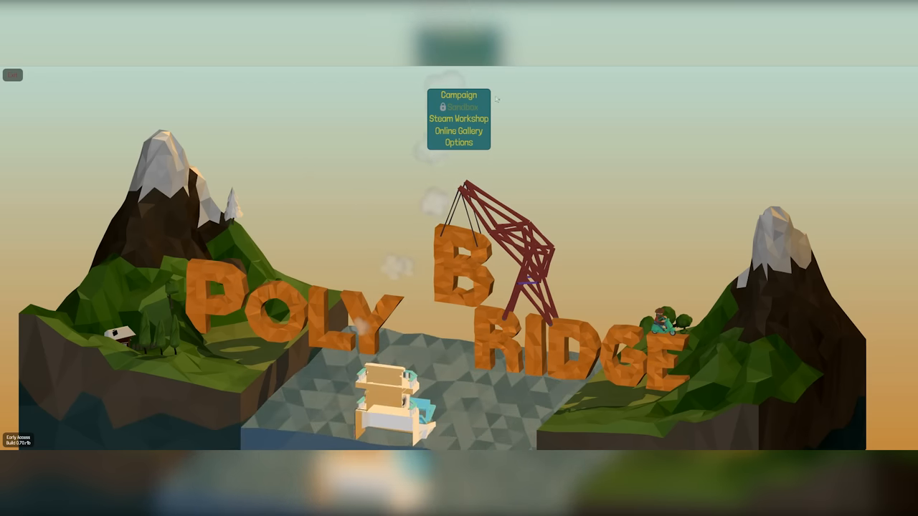
Open the Alpine Meadows 8m Slanted Bridge level from the campaign
{"action": "left_click", "coordinate": [459, 94]}
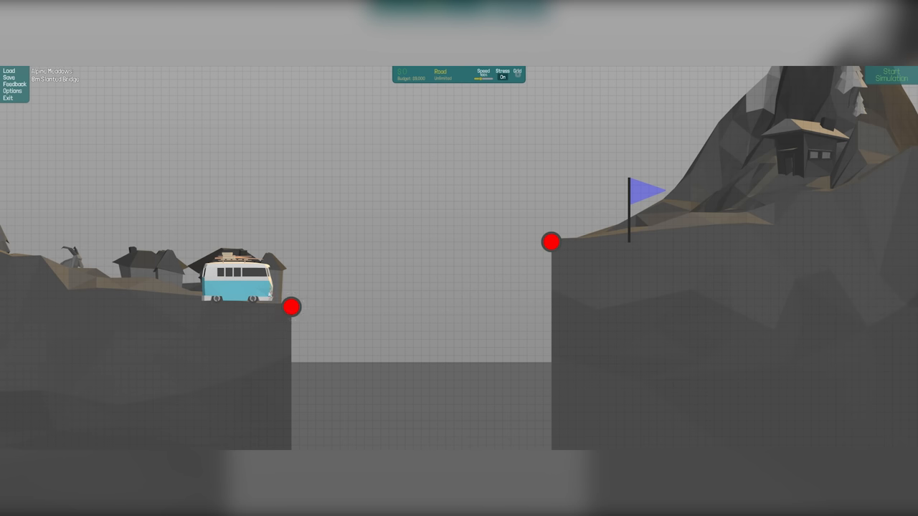
Draw a curved road rising to the right anchor, switch to wood, and test it
{"action": "left_click", "coordinate": [291, 307]}
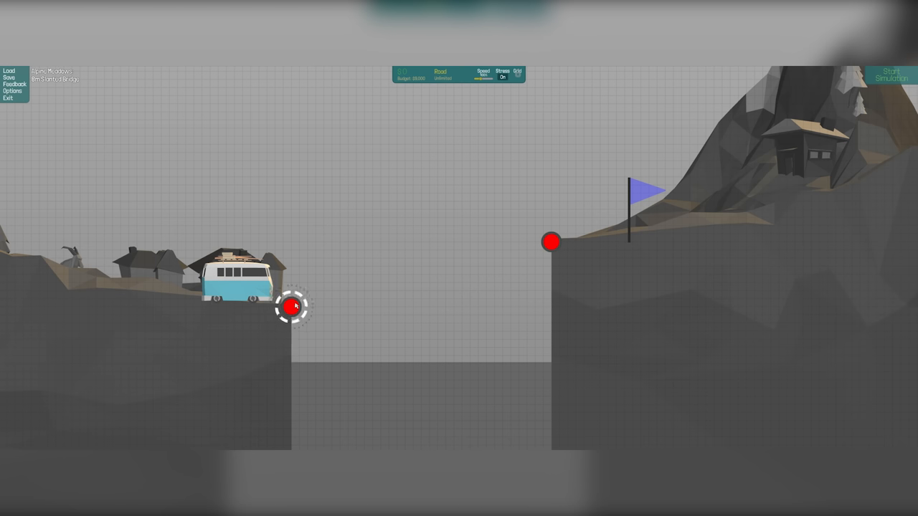
{"action": "left_click_drag", "start_coordinate": [293, 307], "coordinate": [405, 258]}
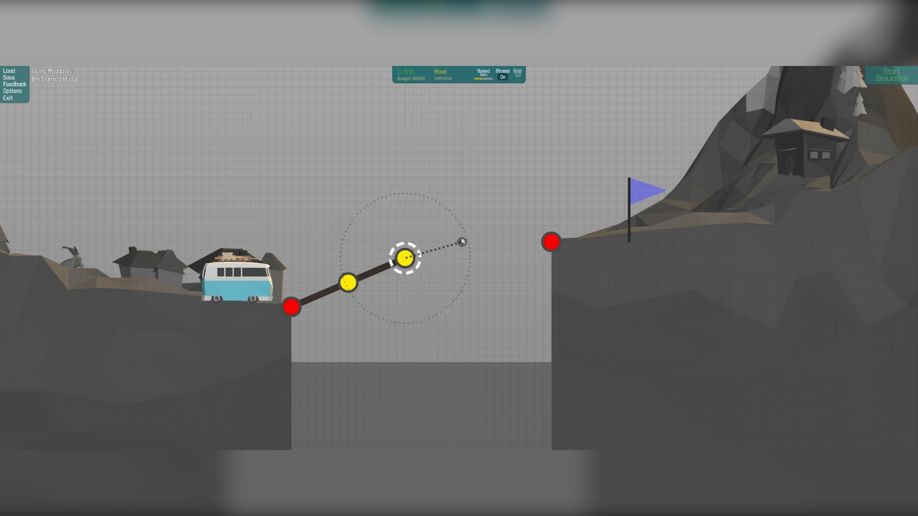
{"action": "left_click_drag", "start_coordinate": [405, 260], "coordinate": [552, 242]}
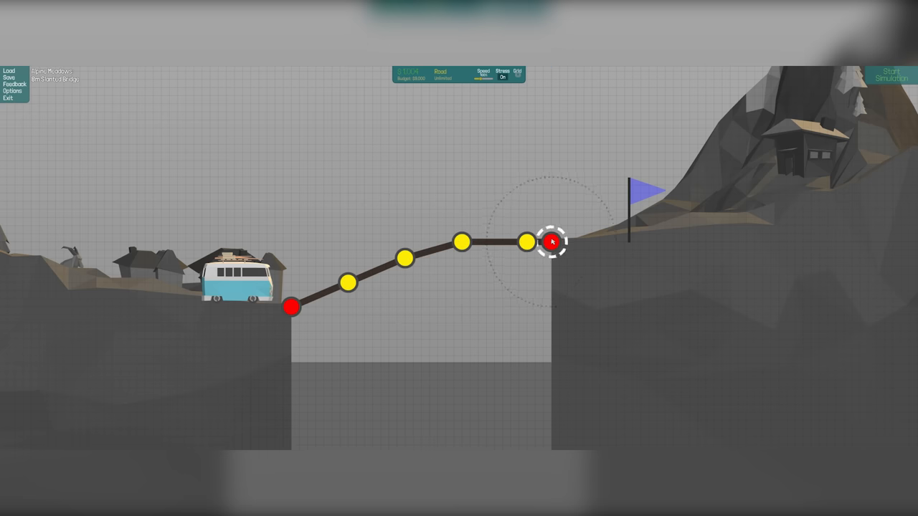
{"action": "right_click", "coordinate": [348, 281]}
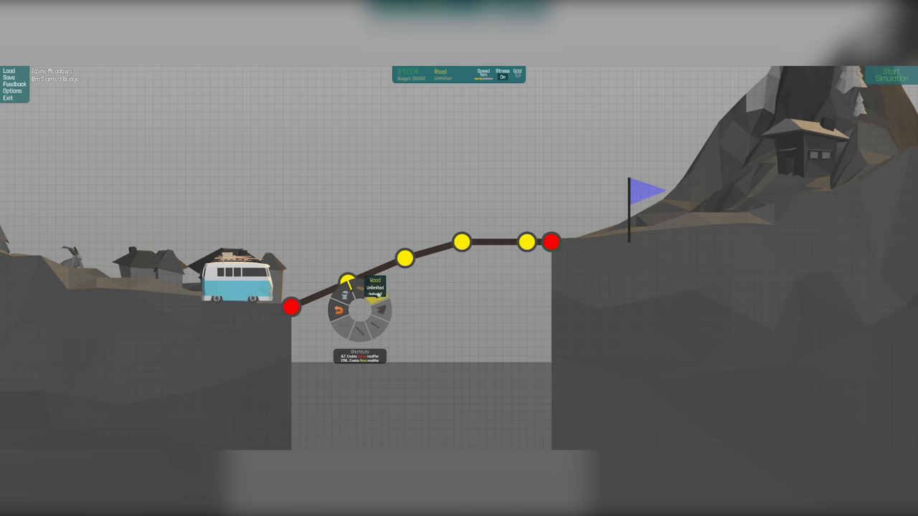
{"action": "left_click", "coordinate": [892, 74]}
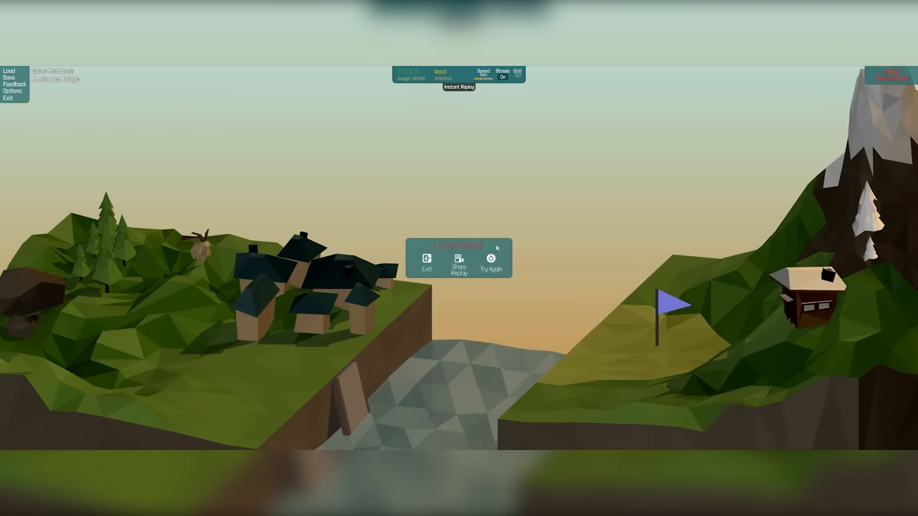
{"action": "left_click", "coordinate": [490, 264]}
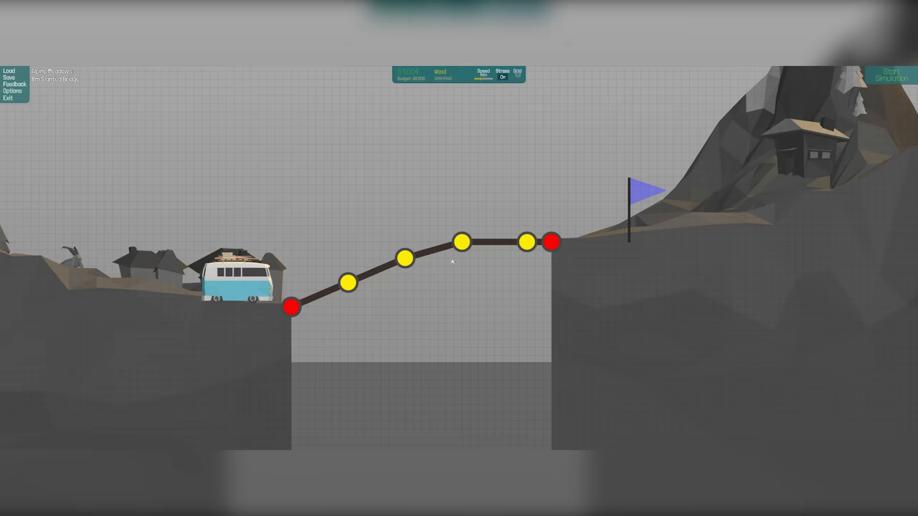
Add a triangulated wooden truss under the road, tied to both anchors, and run the test
{"action": "left_click", "coordinate": [291, 307]}
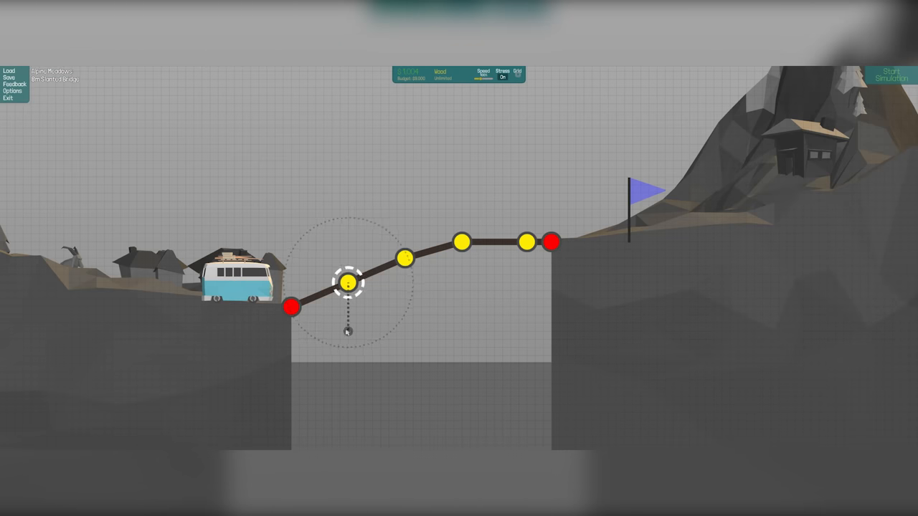
{"action": "left_click_drag", "start_coordinate": [348, 282], "coordinate": [351, 331]}
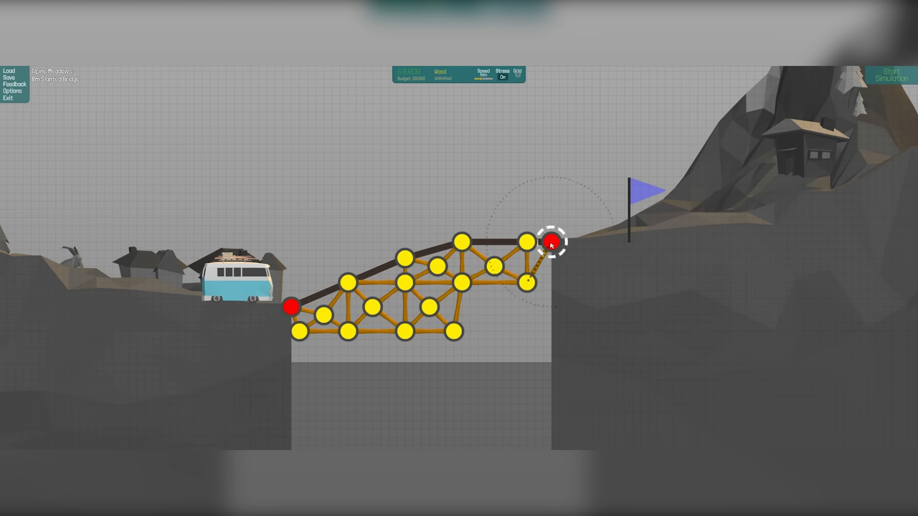
{"action": "left_click", "coordinate": [891, 75]}
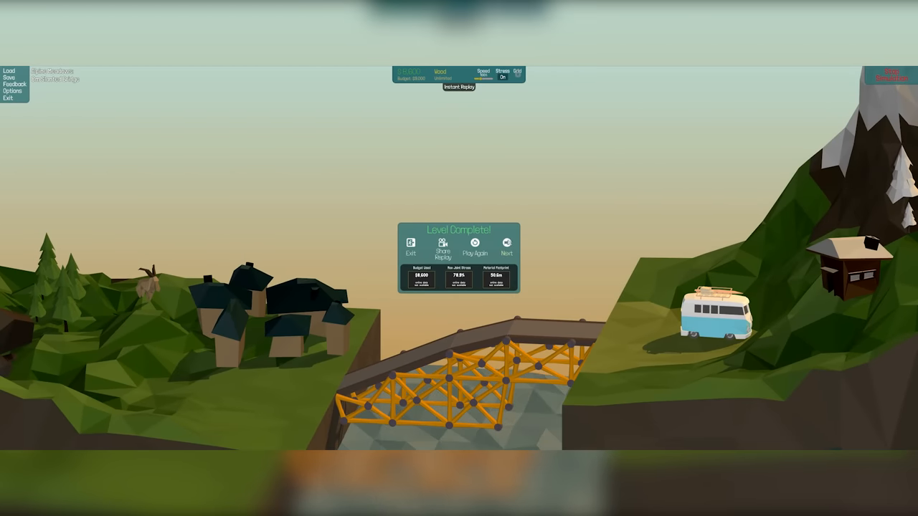
Advance to the 10m Jump level, build a small wooden ramp truss, and test it
{"action": "left_click", "coordinate": [507, 247]}
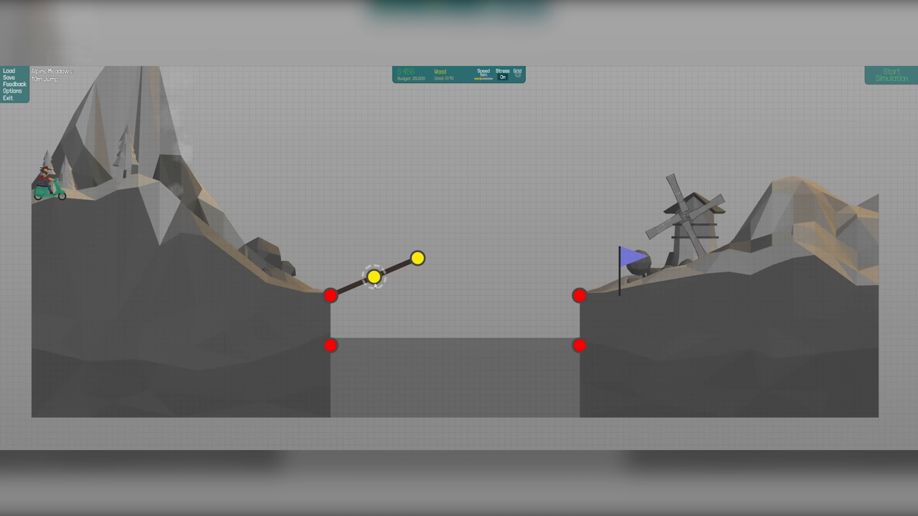
{"action": "left_click", "coordinate": [374, 277]}
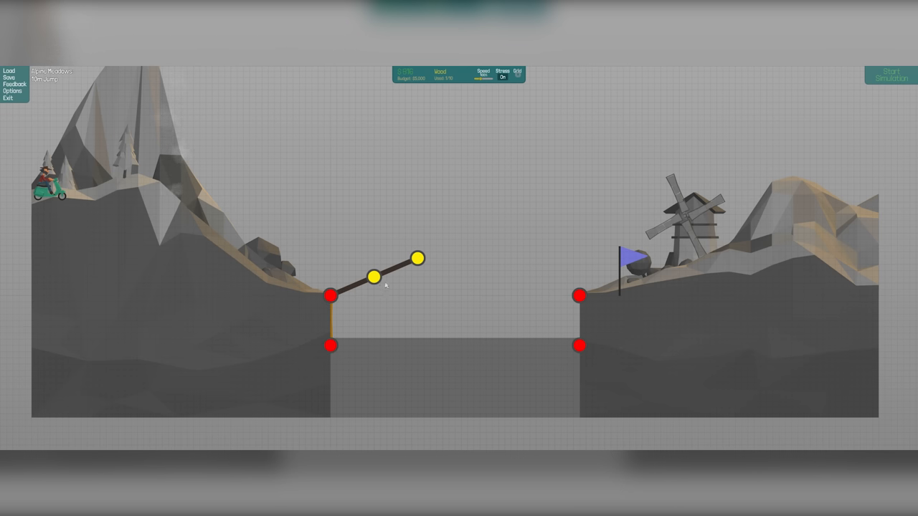
{"action": "left_click", "coordinate": [417, 258]}
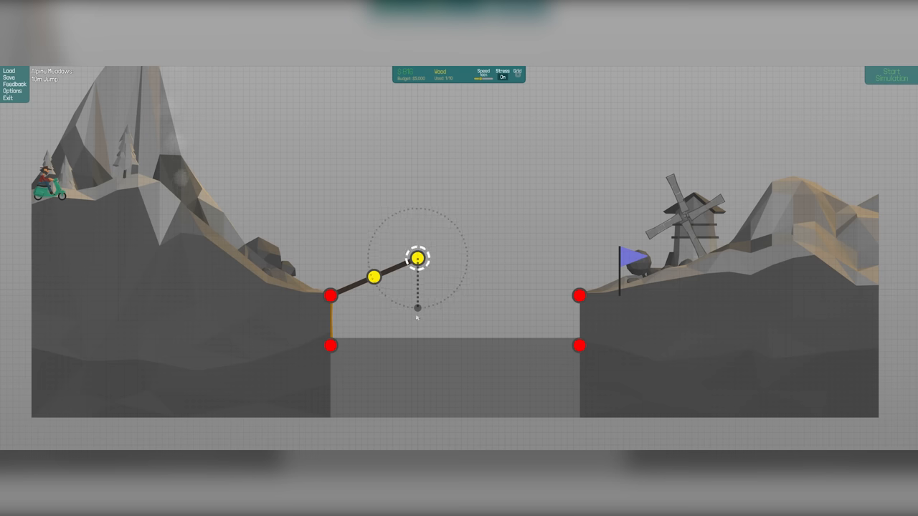
{"action": "left_click_drag", "start_coordinate": [418, 260], "coordinate": [418, 295]}
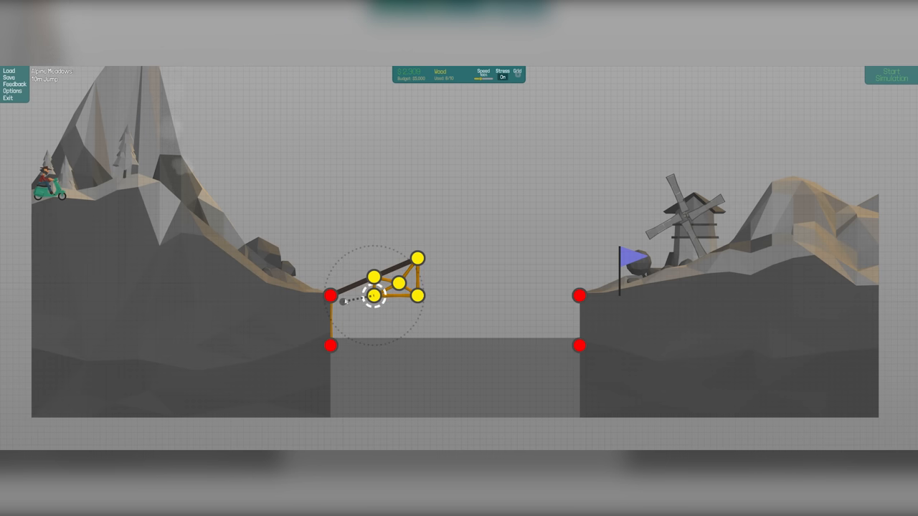
{"action": "left_click", "coordinate": [889, 76]}
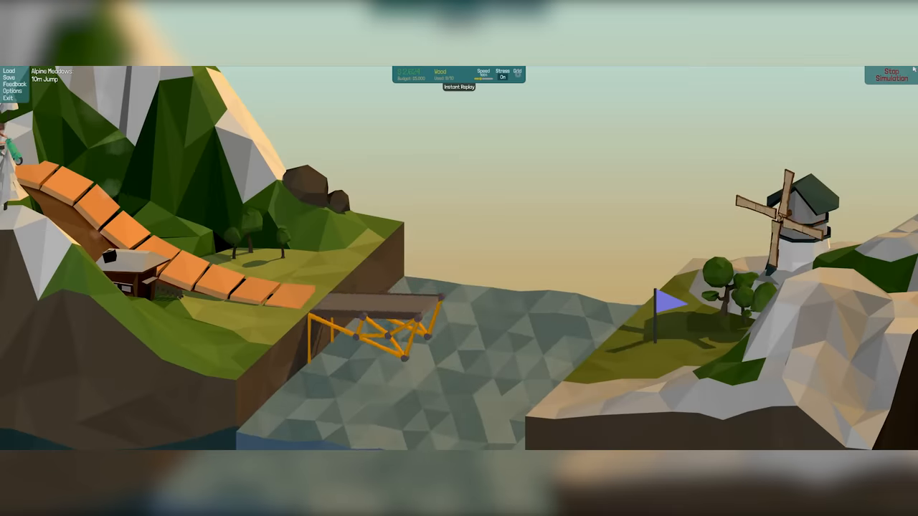
Rebuild the ramp truss braced to the lower left anchor and retest it
{"action": "left_click", "coordinate": [890, 74]}
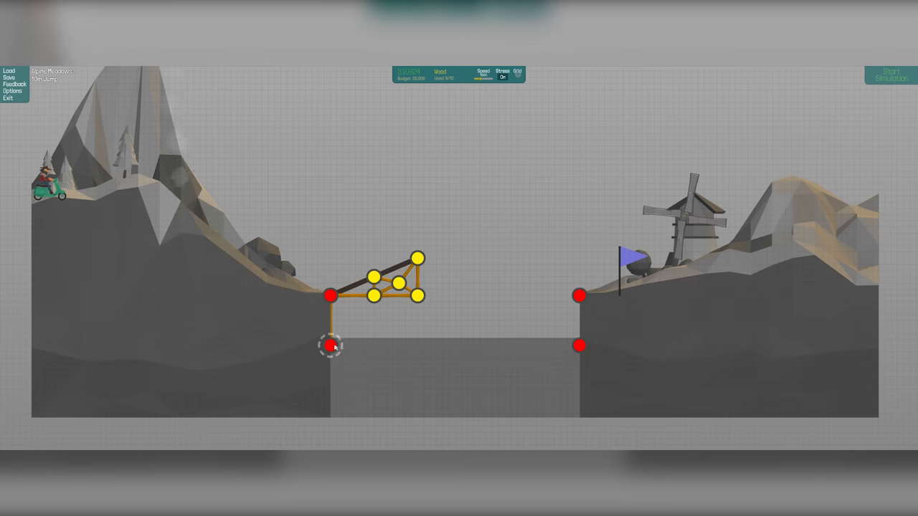
{"action": "left_click", "coordinate": [890, 75]}
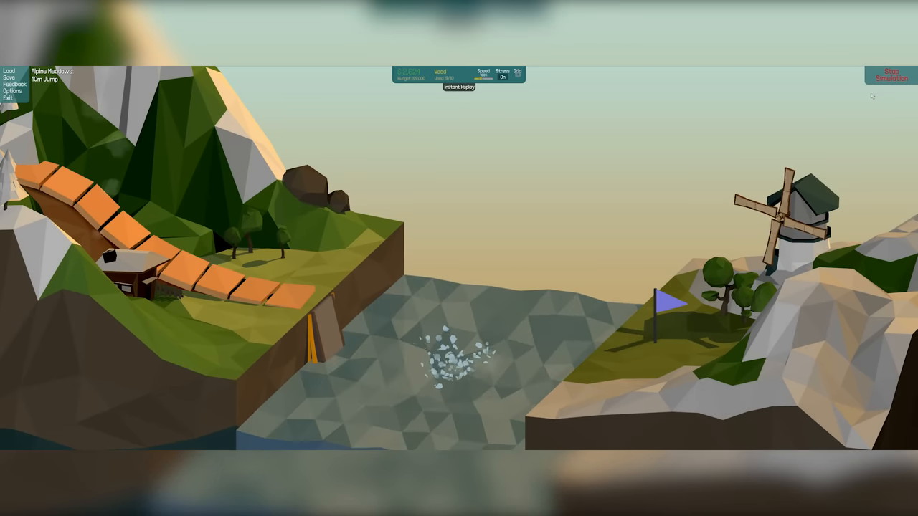
{"action": "left_click", "coordinate": [889, 75]}
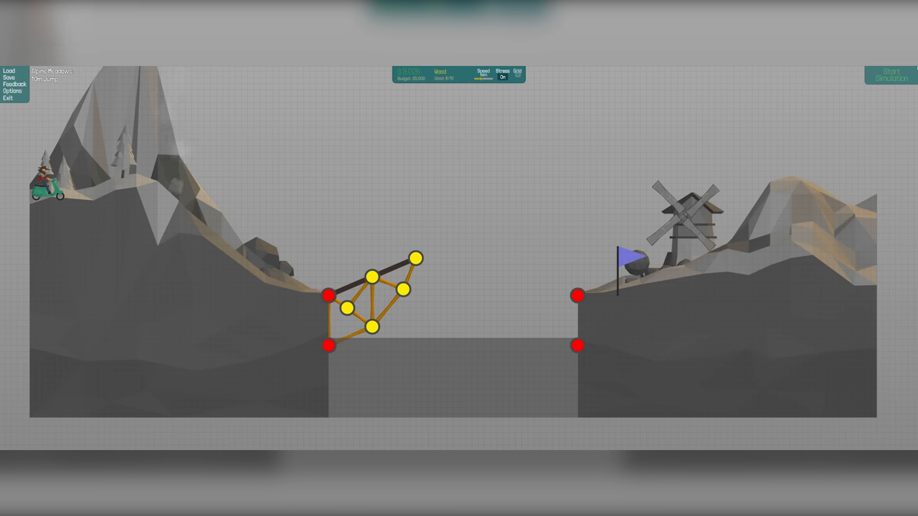
{"action": "left_click", "coordinate": [890, 75]}
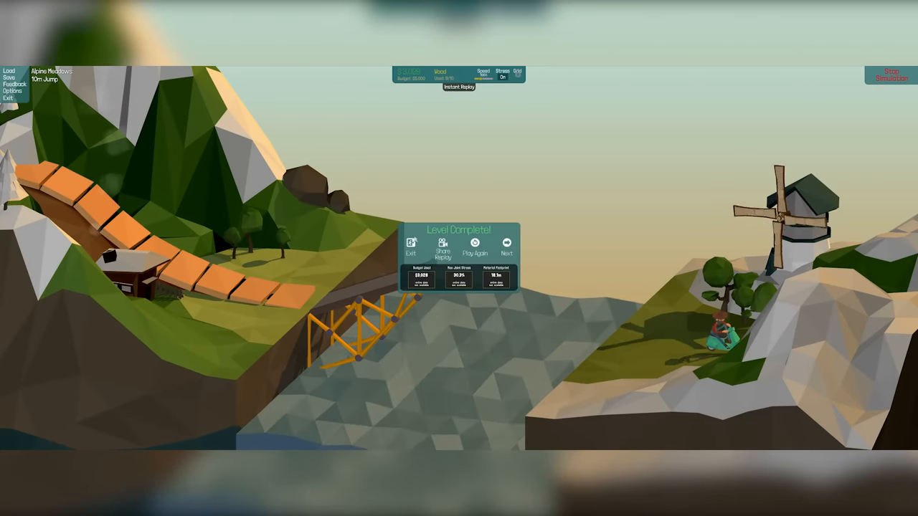
Open the 16m Over Bridge level and lay a flat road across the red block
{"action": "left_click", "coordinate": [410, 248]}
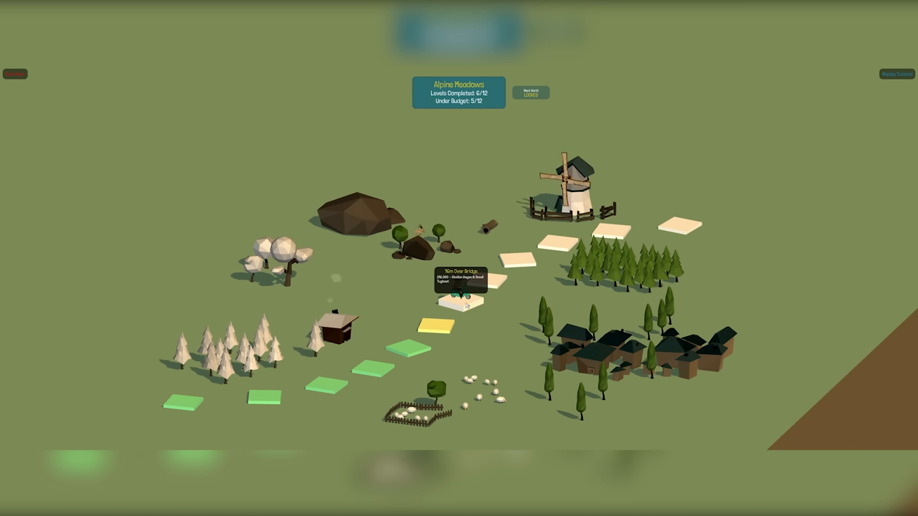
{"action": "left_click", "coordinate": [458, 284]}
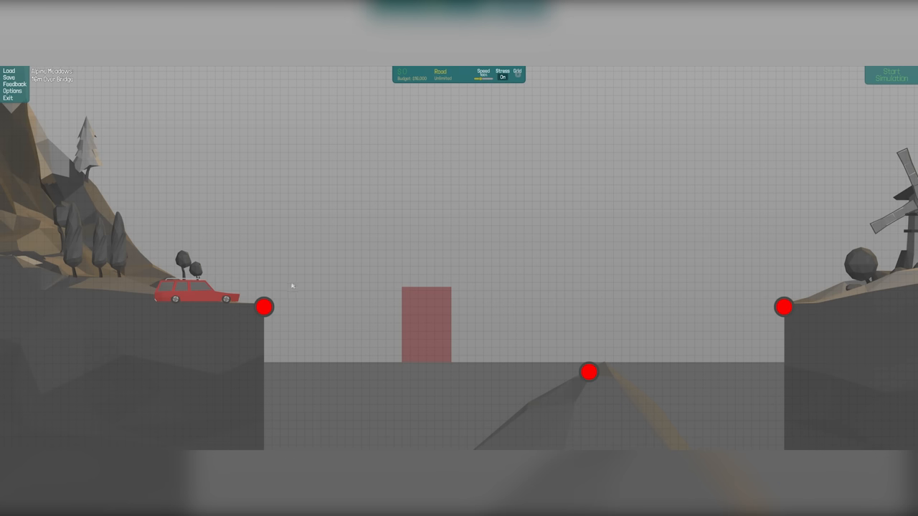
{"action": "left_click", "coordinate": [264, 307]}
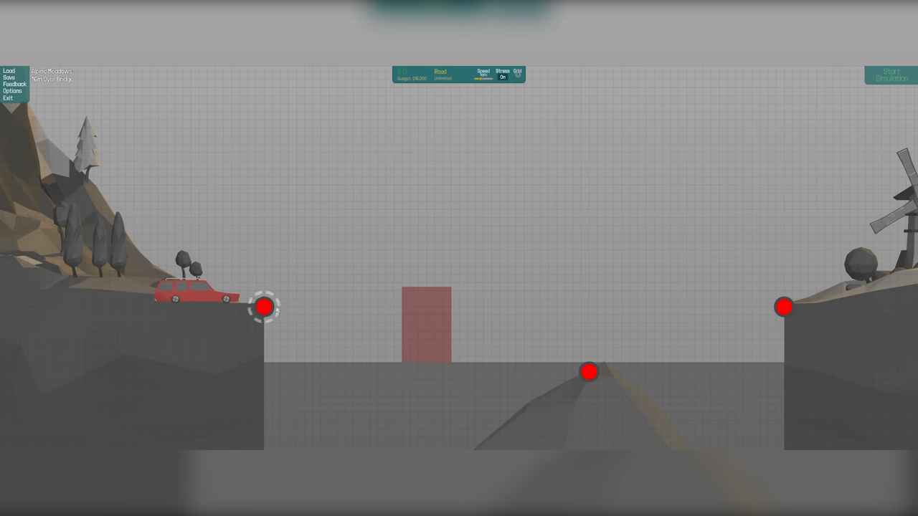
{"action": "left_click_drag", "start_coordinate": [264, 307], "coordinate": [328, 307]}
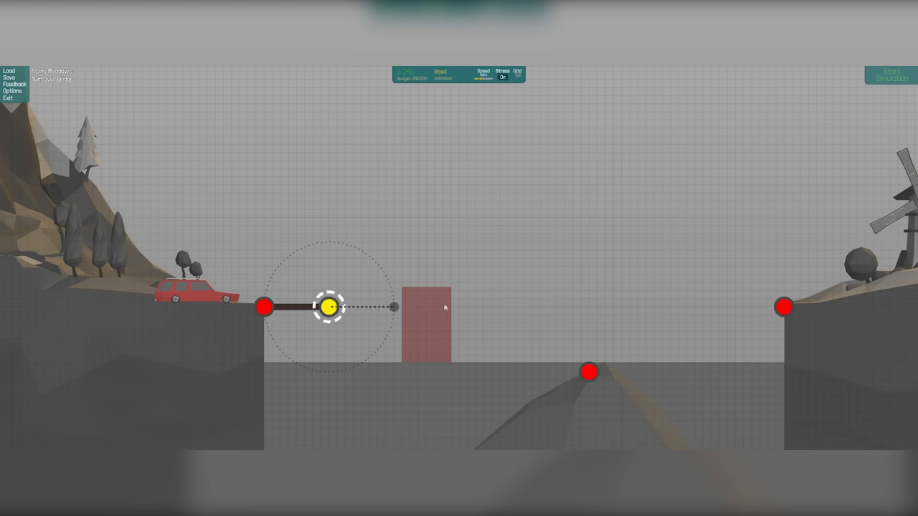
{"action": "left_click_drag", "start_coordinate": [330, 307], "coordinate": [428, 307]}
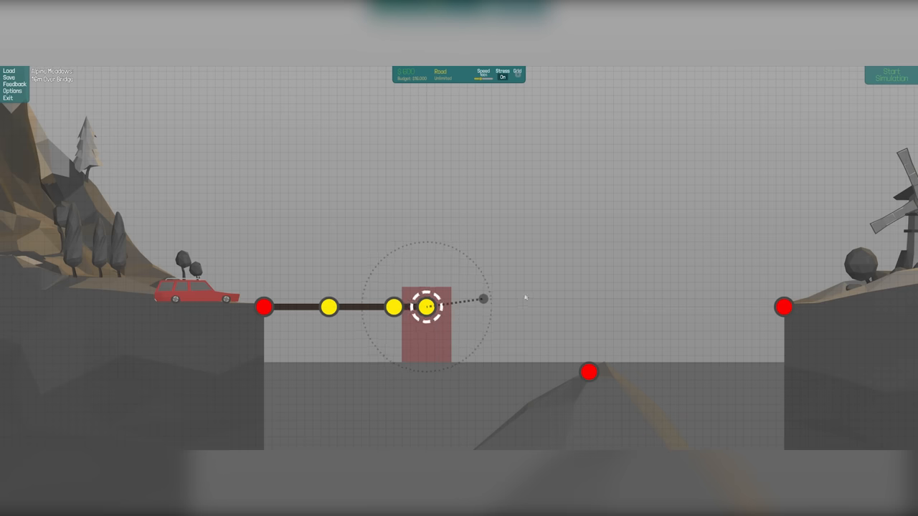
{"action": "left_click_drag", "start_coordinate": [427, 308], "coordinate": [493, 308]}
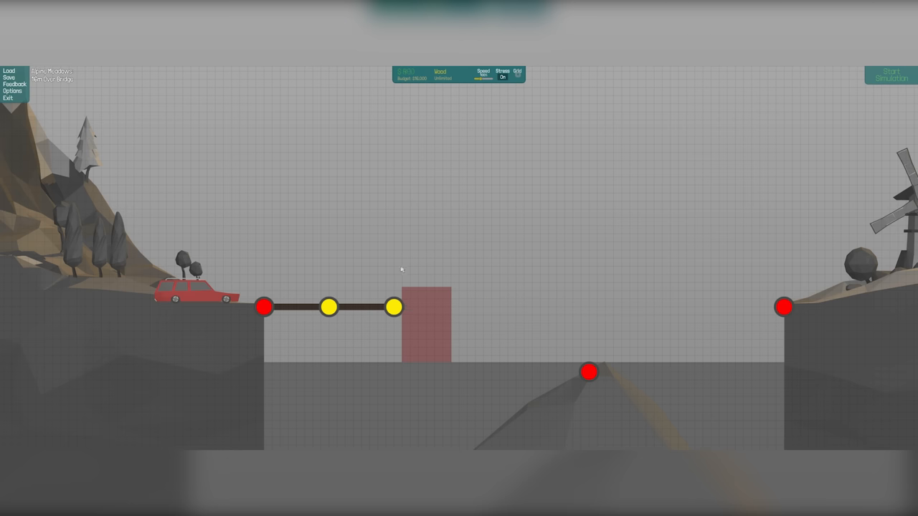
Replace it with a road rising from the left anchor over the red block, then test
{"action": "right_click", "coordinate": [264, 307]}
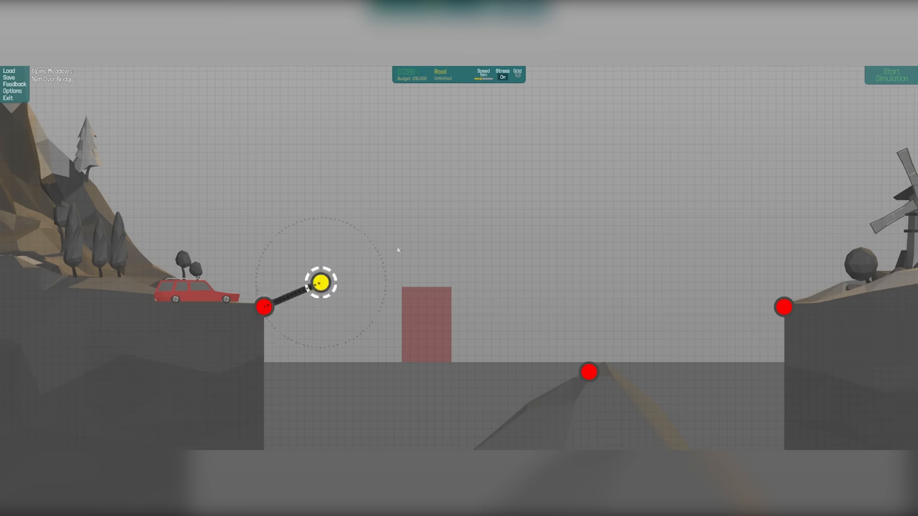
{"action": "left_click_drag", "start_coordinate": [321, 282], "coordinate": [444, 274]}
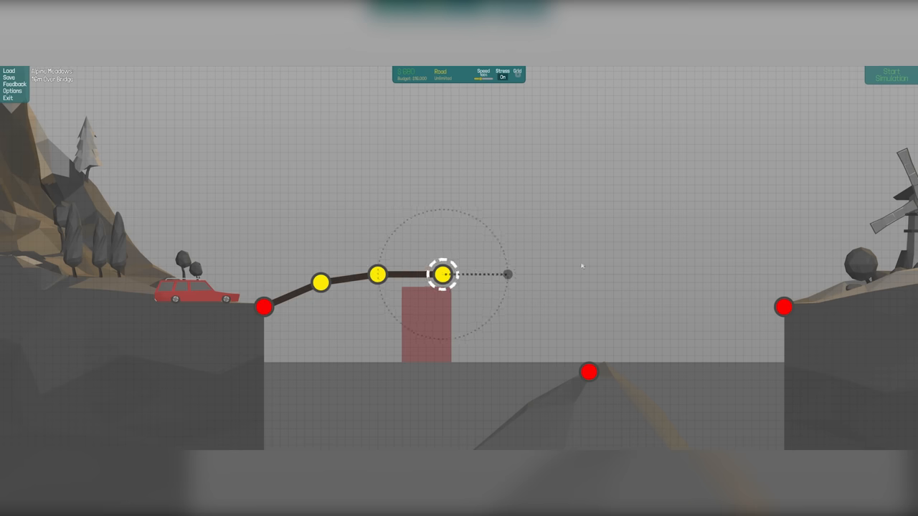
{"action": "left_click_drag", "start_coordinate": [445, 274], "coordinate": [631, 267]}
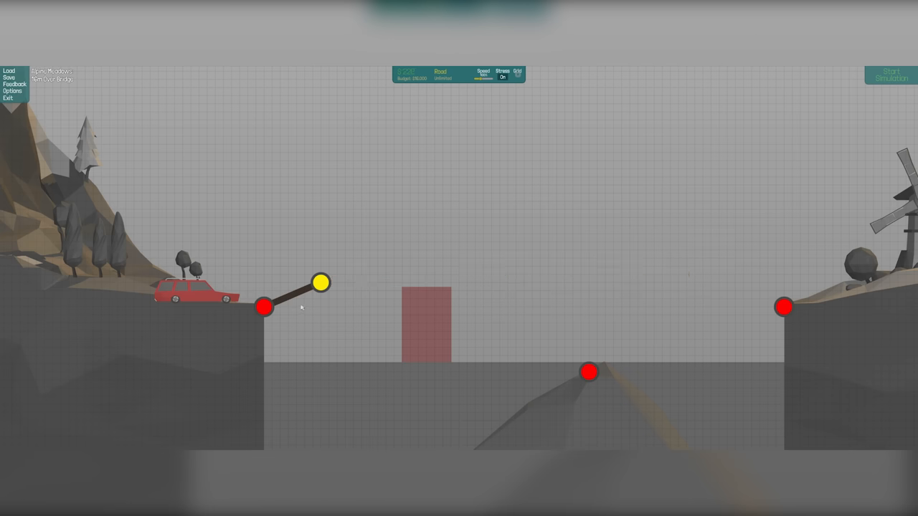
{"action": "left_click", "coordinate": [890, 74]}
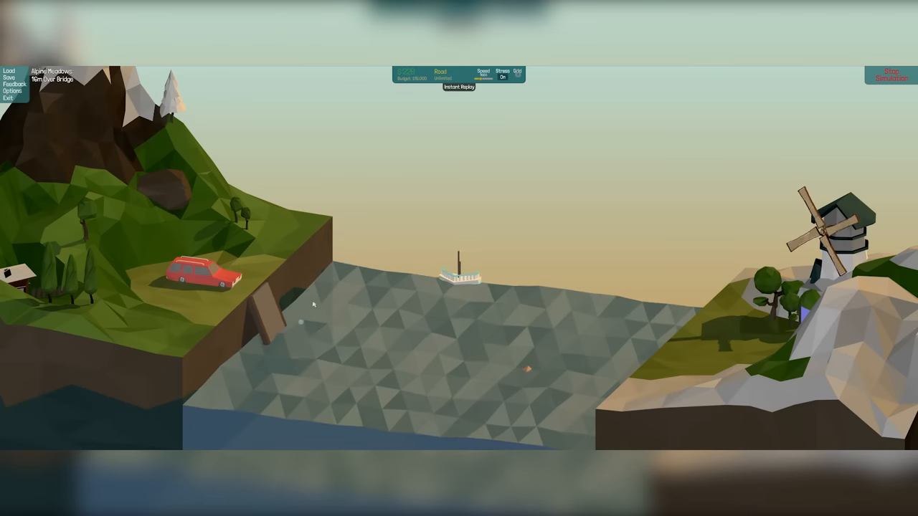
Extend a sagging road past the middle rock to the right bank and test it
{"action": "left_click", "coordinate": [889, 75]}
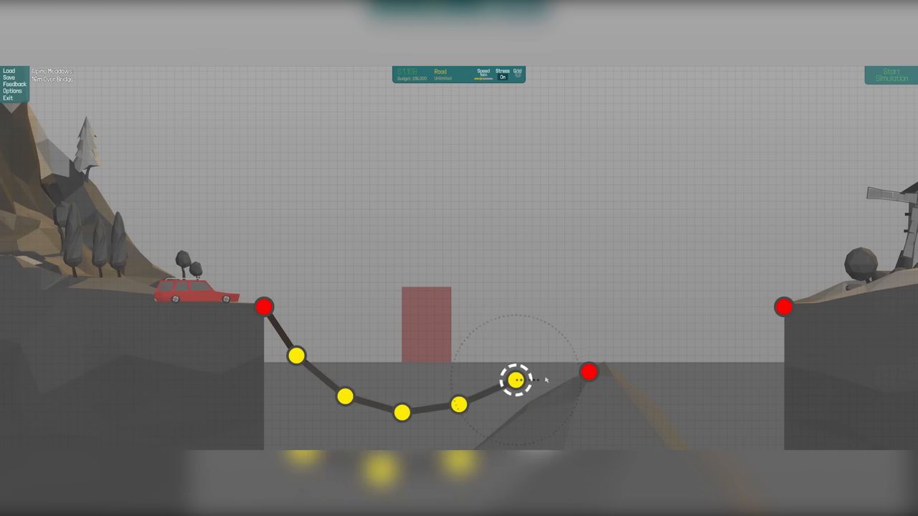
{"action": "left_click_drag", "start_coordinate": [513, 379], "coordinate": [707, 323]}
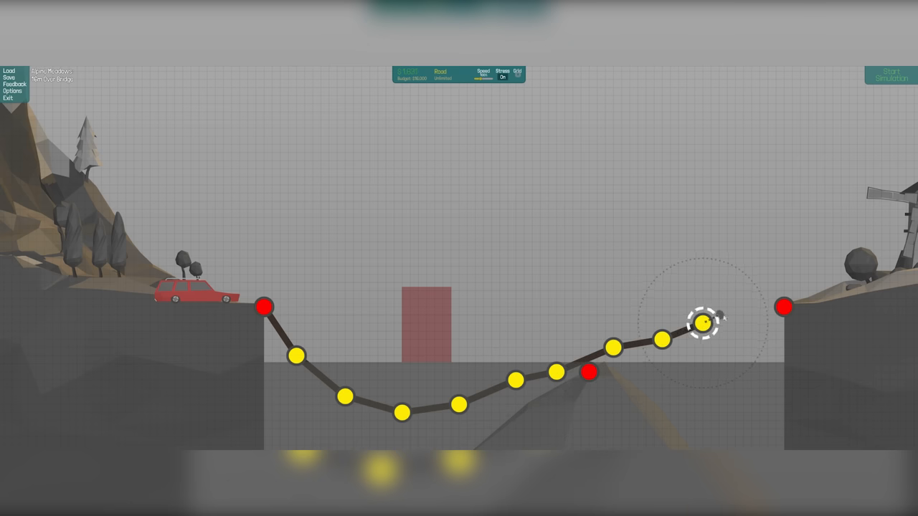
{"action": "left_click", "coordinate": [889, 77]}
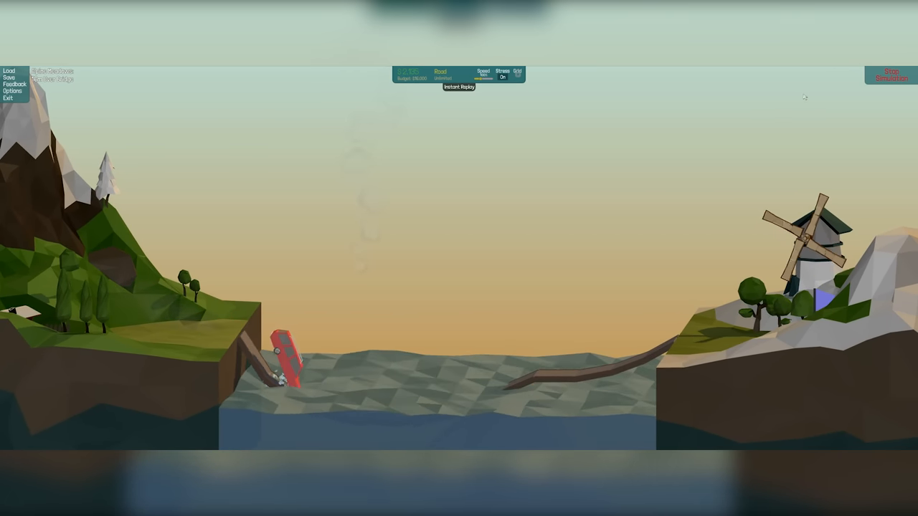
Add a wooden truss under the left road and test until it falls
{"action": "left_click", "coordinate": [890, 75]}
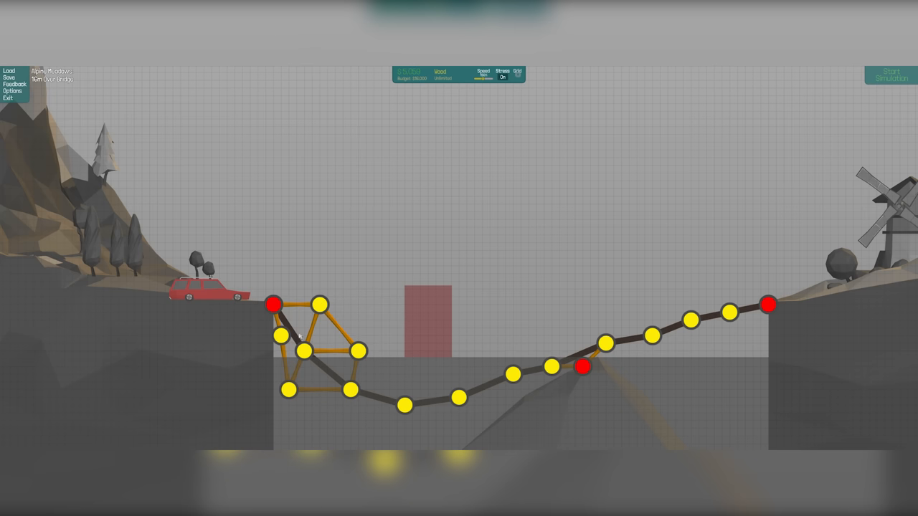
{"action": "mouse_move", "coordinate": [911, 68]}
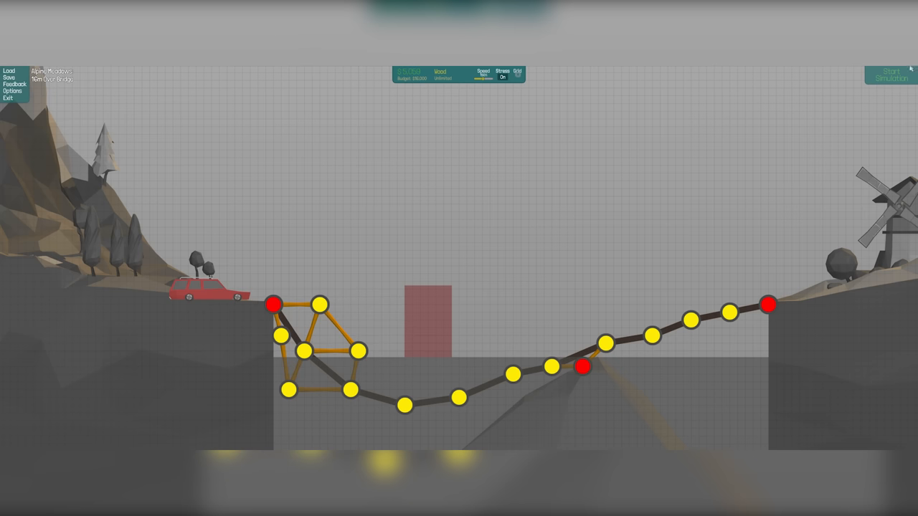
{"action": "left_click", "coordinate": [890, 74]}
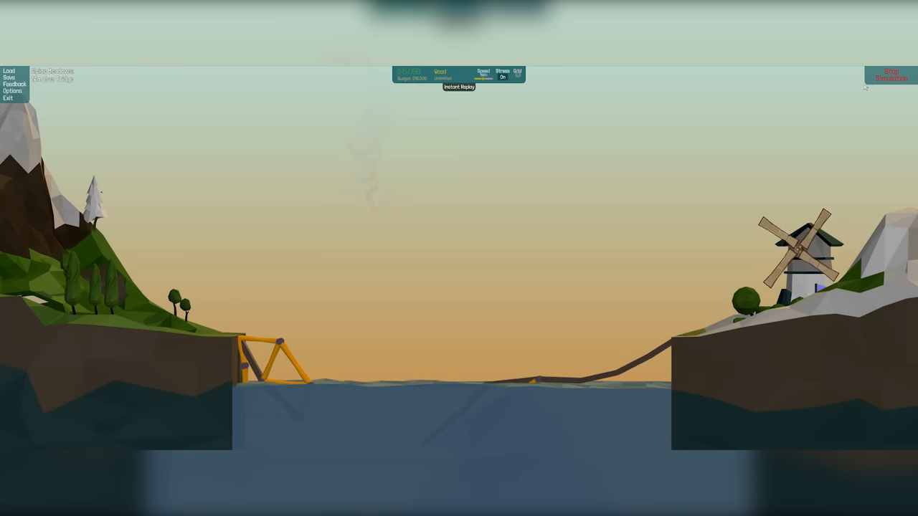
{"action": "left_click", "coordinate": [890, 75]}
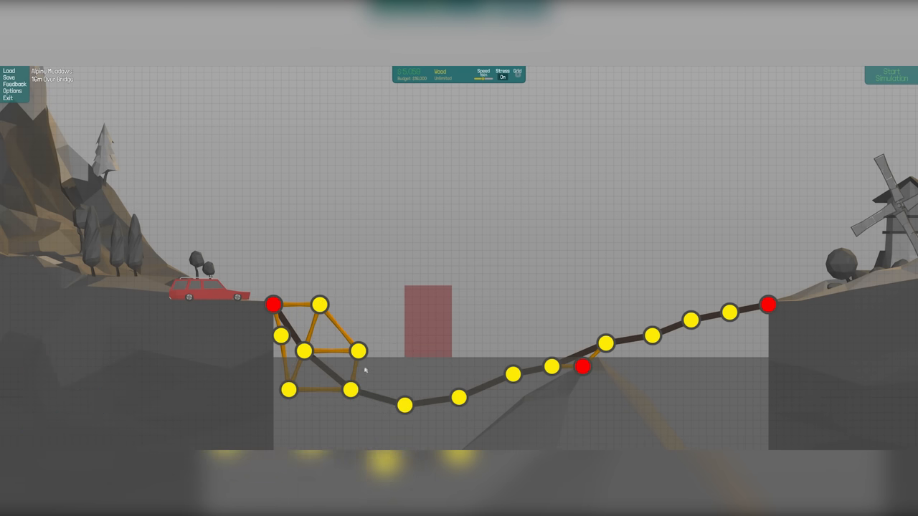
Extend the truss under the road's low section and retest
{"action": "left_click", "coordinate": [399, 375]}
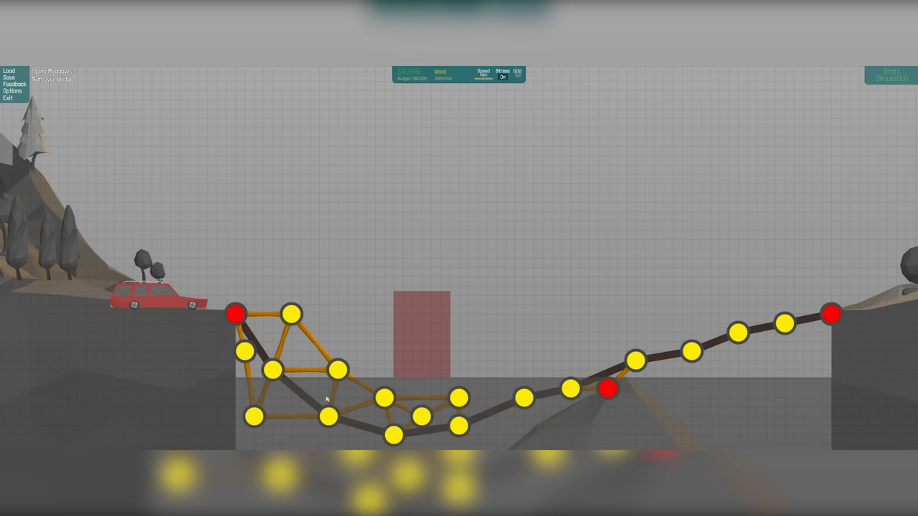
{"action": "left_click", "coordinate": [420, 416]}
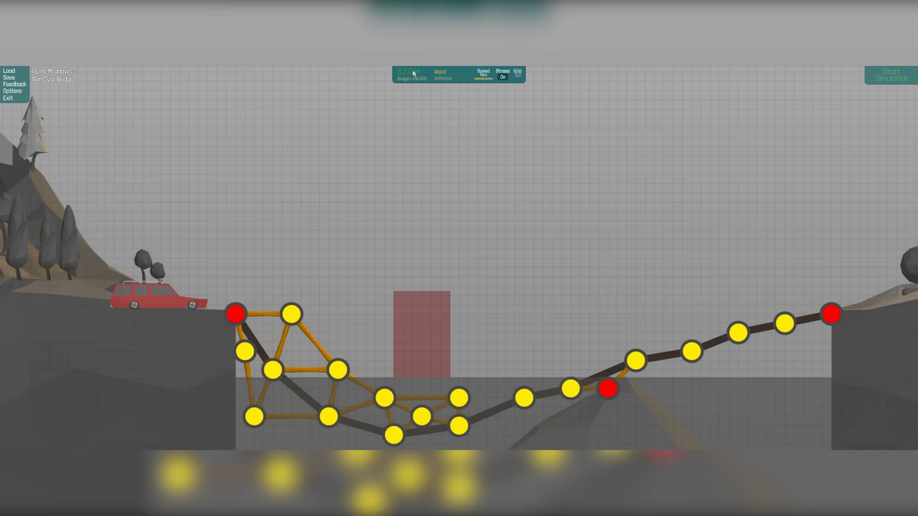
{"action": "mouse_move", "coordinate": [410, 72]}
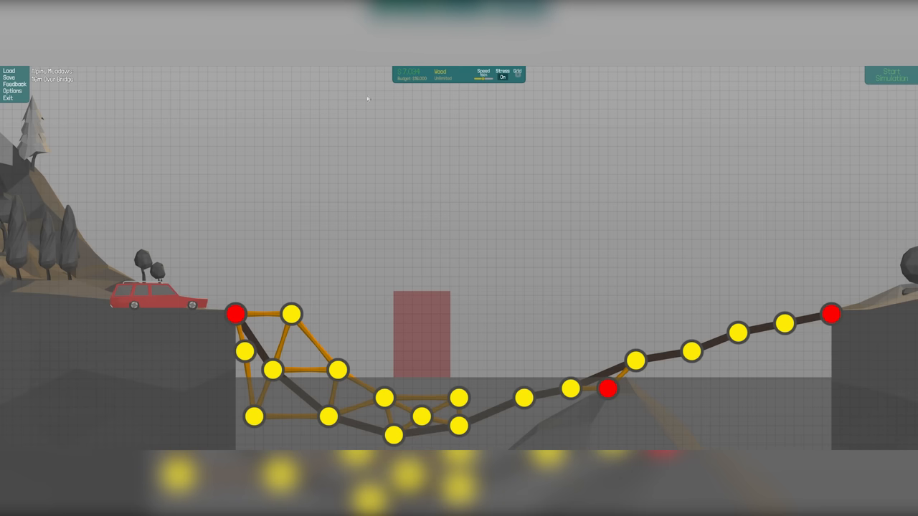
{"action": "left_click", "coordinate": [889, 77]}
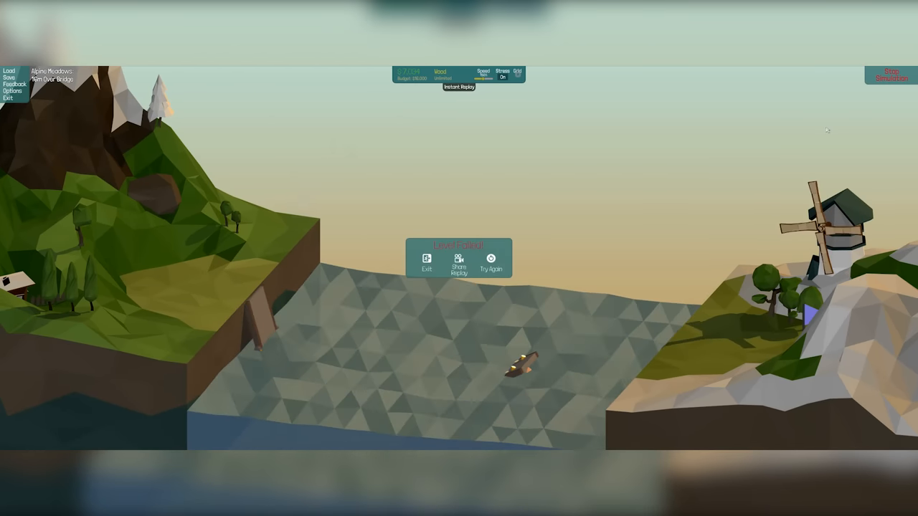
Add wooden bracing near the middle rock and from the lower left truss, testing twice
{"action": "left_click", "coordinate": [490, 261]}
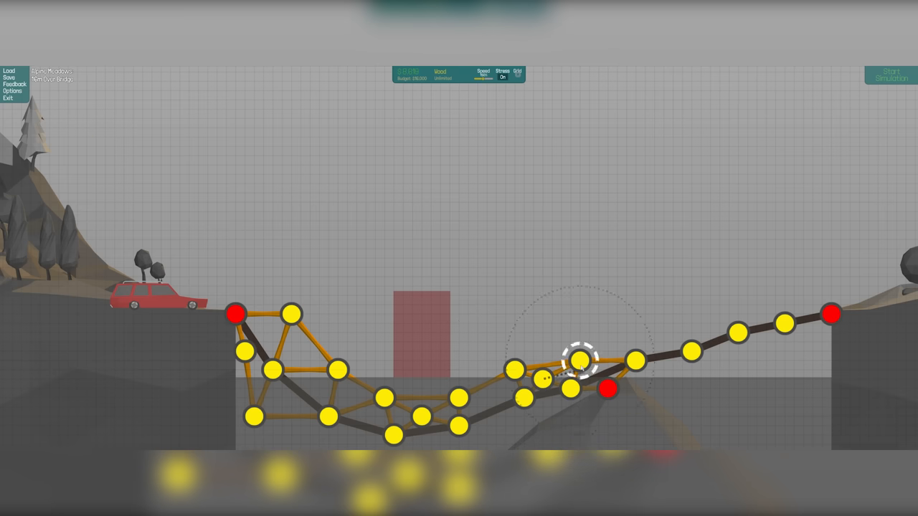
{"action": "left_click", "coordinate": [890, 77]}
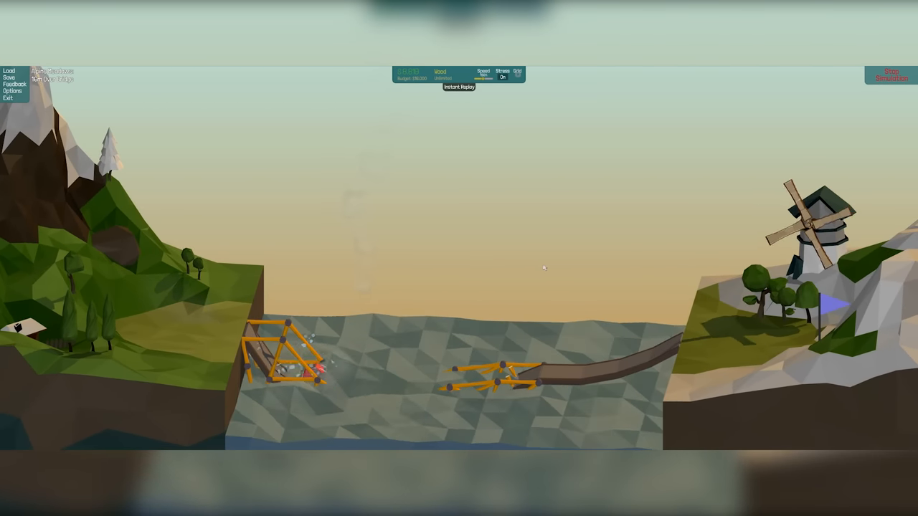
{"action": "left_click", "coordinate": [890, 74]}
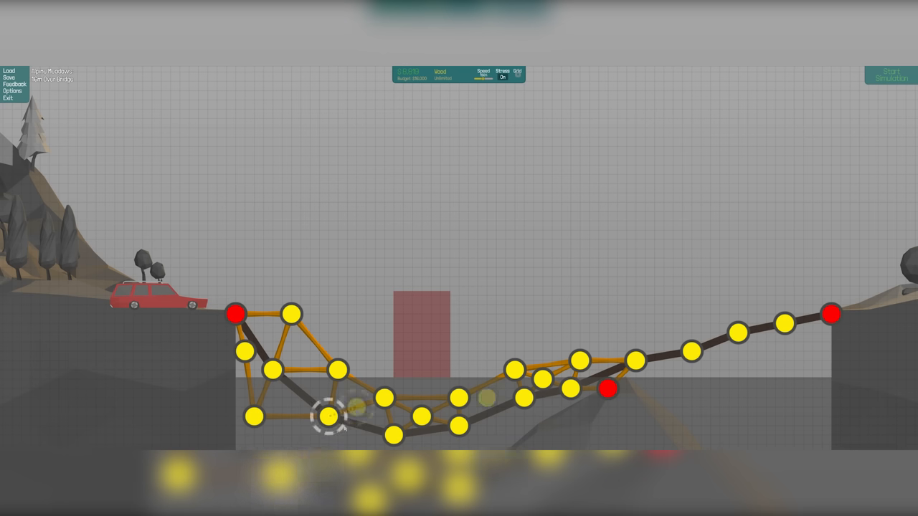
{"action": "left_click", "coordinate": [889, 76]}
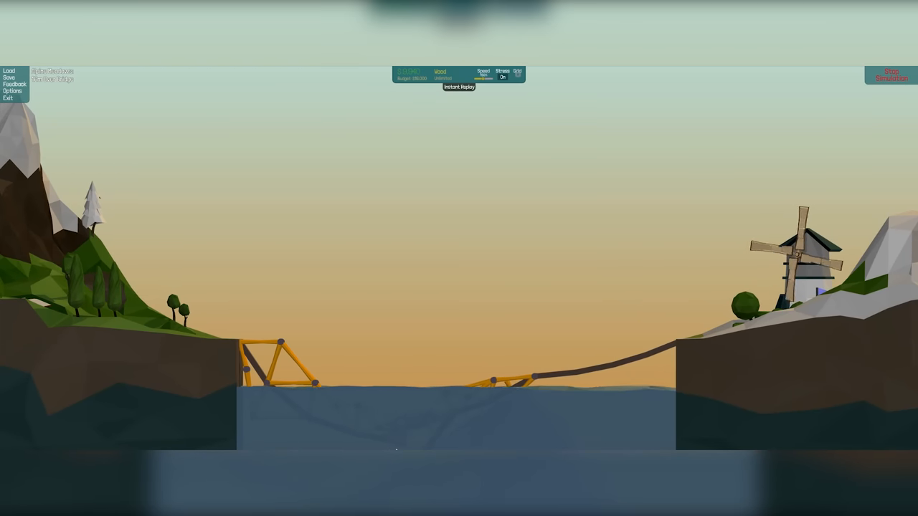
Add more wood truss under the road's low middle, pass the test, and open the 12m Drawbridge level
{"action": "left_click", "coordinate": [889, 74]}
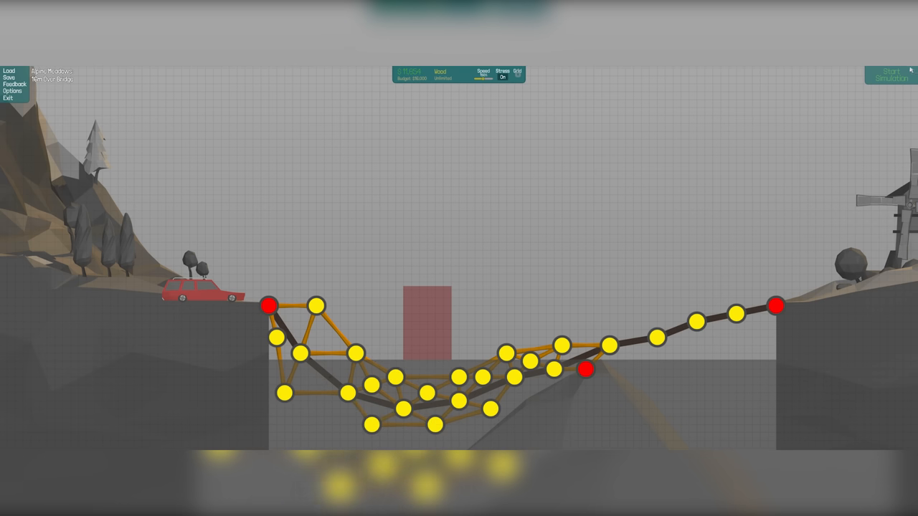
{"action": "left_click", "coordinate": [889, 75]}
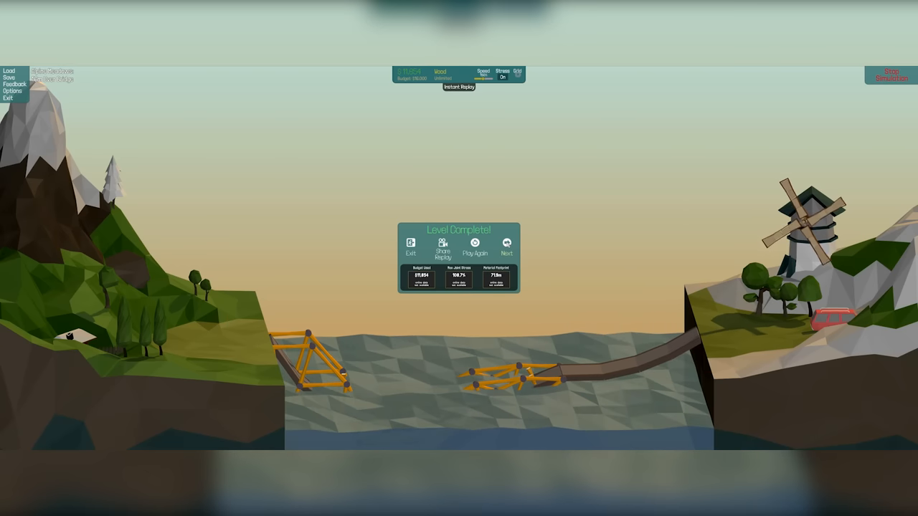
{"action": "left_click", "coordinate": [506, 248]}
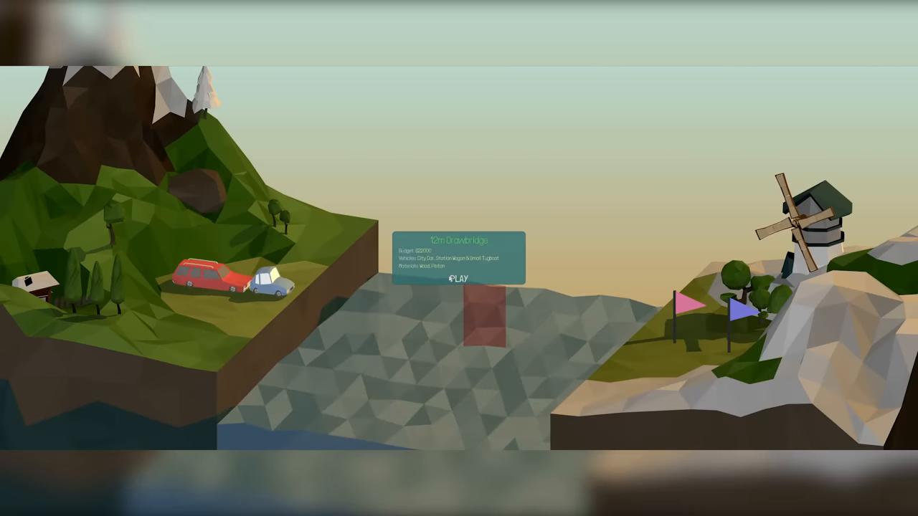
Start the 12m Drawbridge level and build a split-joint road over wooden trusses on both banks
{"action": "left_click", "coordinate": [458, 279]}
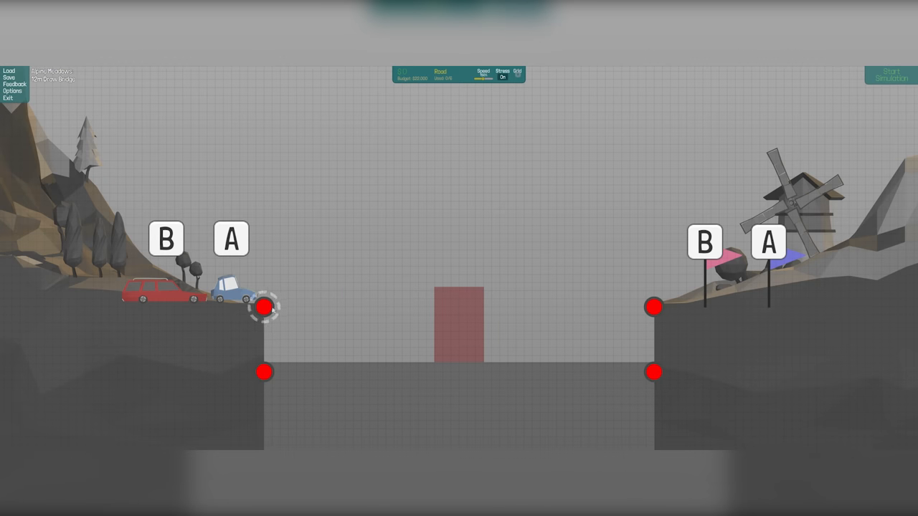
{"action": "right_click", "coordinate": [265, 307]}
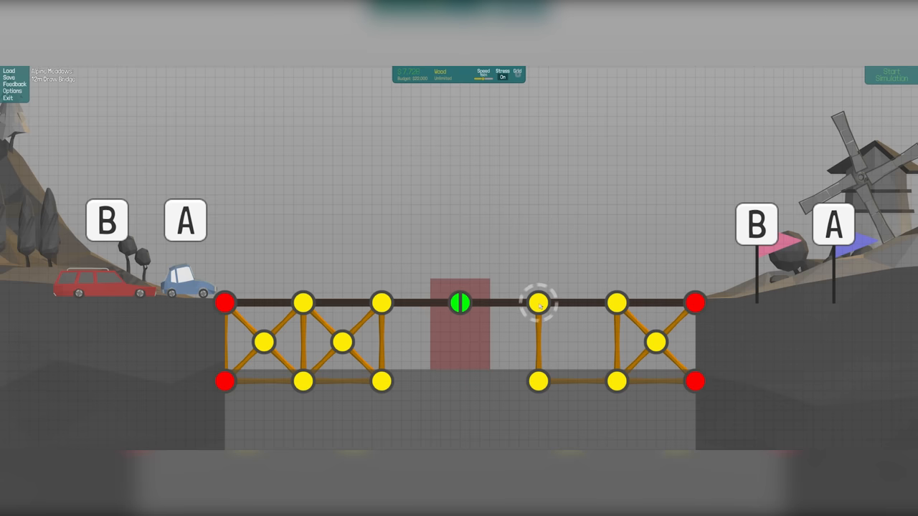
{"action": "left_click_drag", "start_coordinate": [539, 302], "coordinate": [567, 342]}
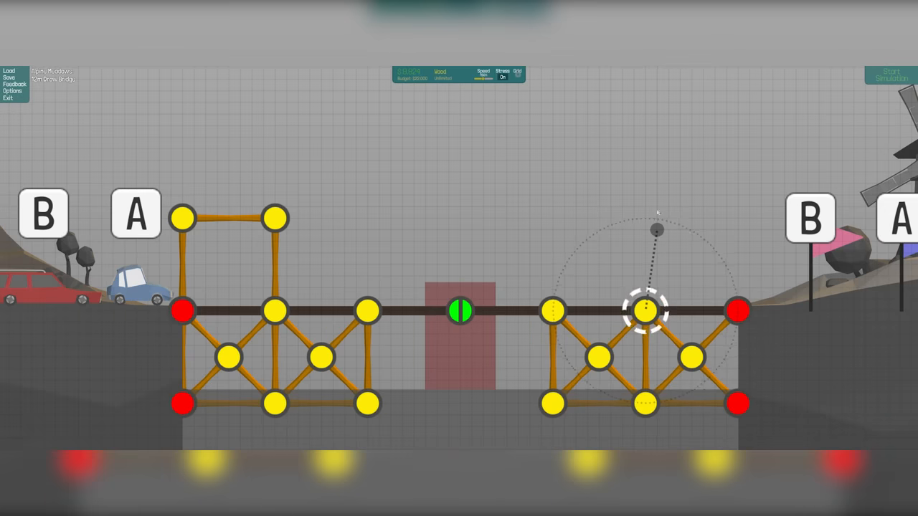
Raise wooden frames over the right and left trusses, attach hydraulics to the split joint, and test
{"action": "left_click_drag", "start_coordinate": [646, 311], "coordinate": [739, 218]}
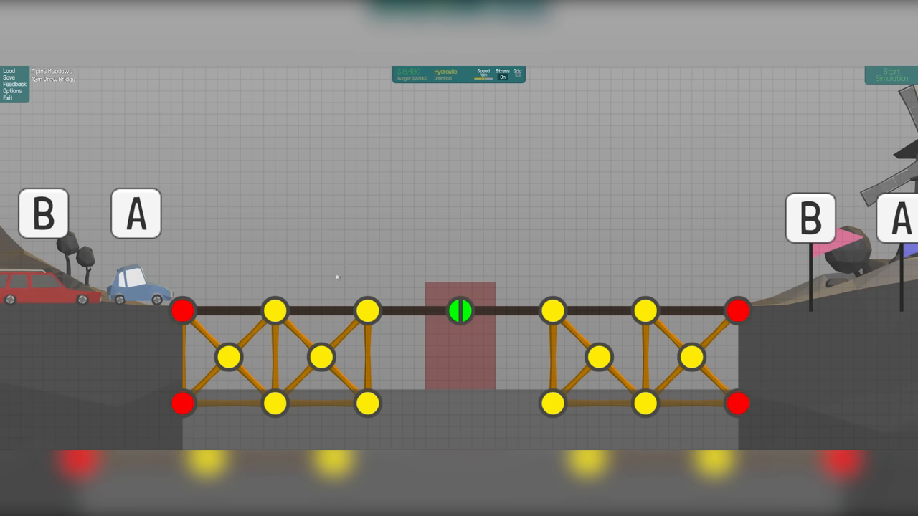
{"action": "mouse_move", "coordinate": [626, 337]}
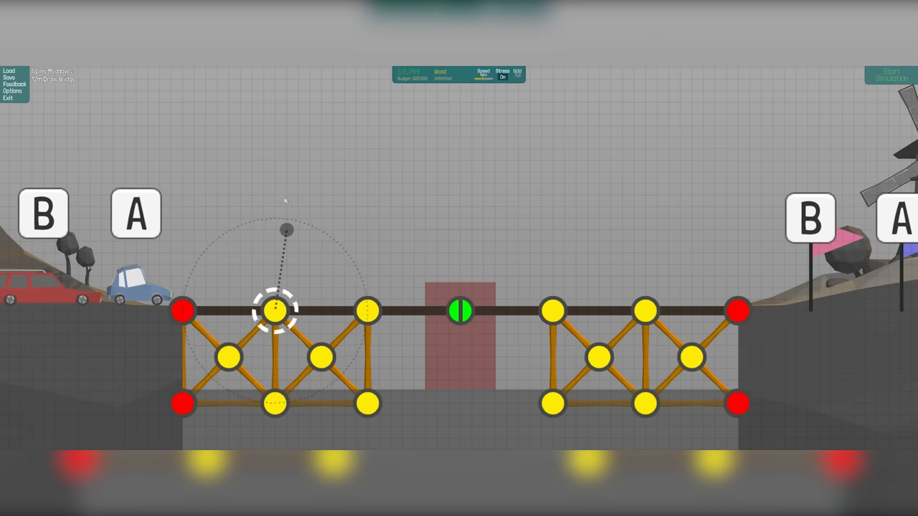
{"action": "left_click_drag", "start_coordinate": [276, 312], "coordinate": [370, 219]}
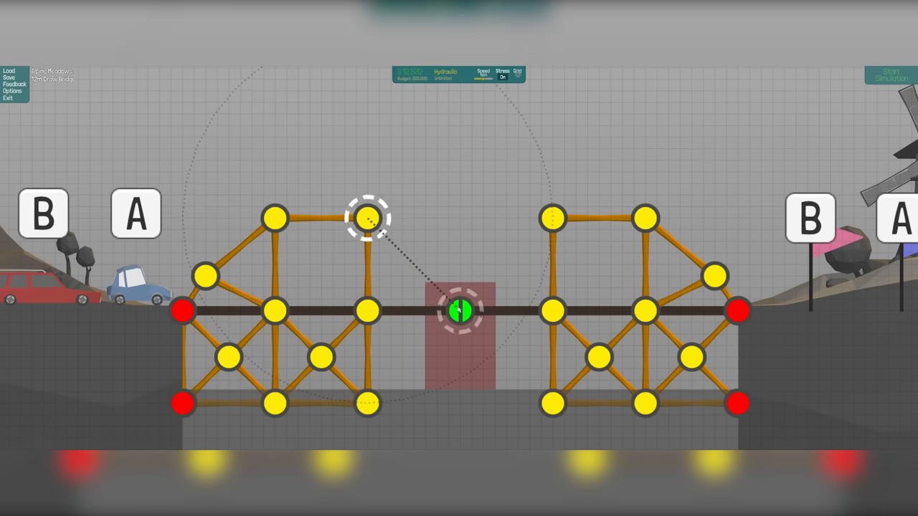
{"action": "left_click", "coordinate": [890, 74]}
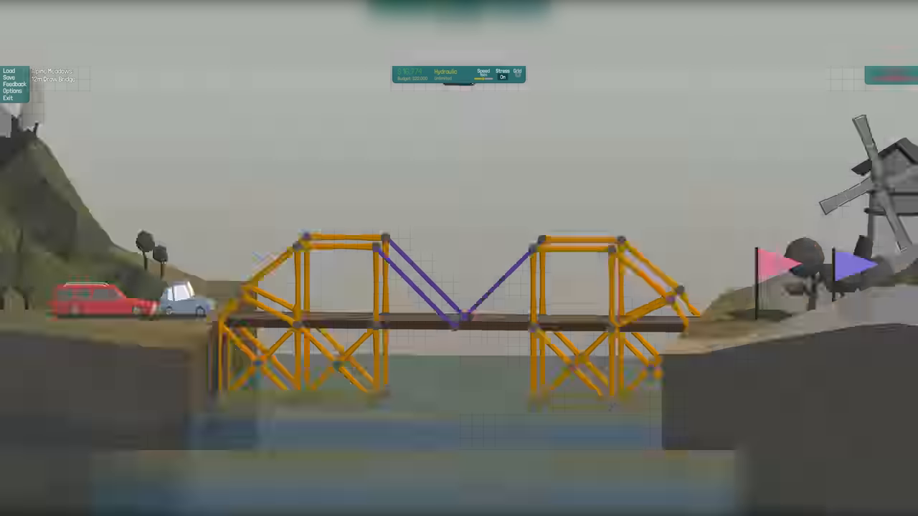
End the drawbridge test and bring up the 14m slanted drawbridge level
{"action": "left_click", "coordinate": [889, 76]}
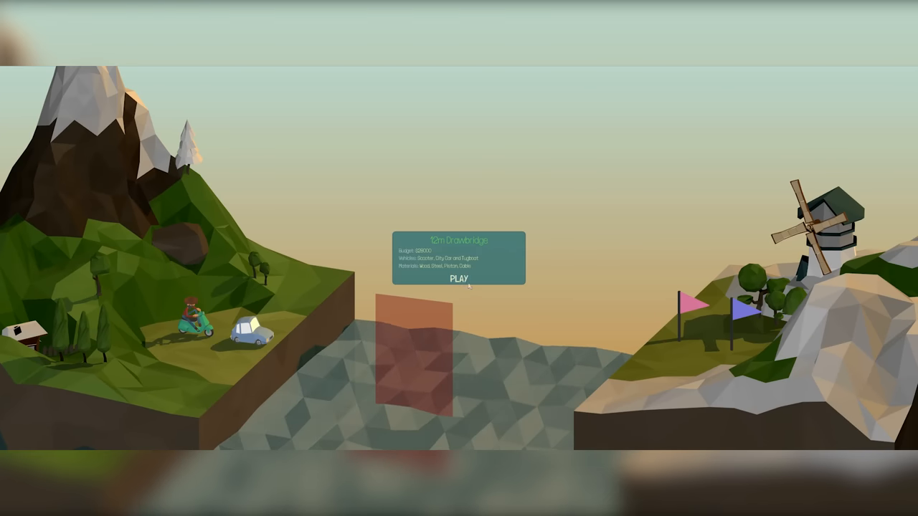
{"action": "left_click", "coordinate": [460, 279]}
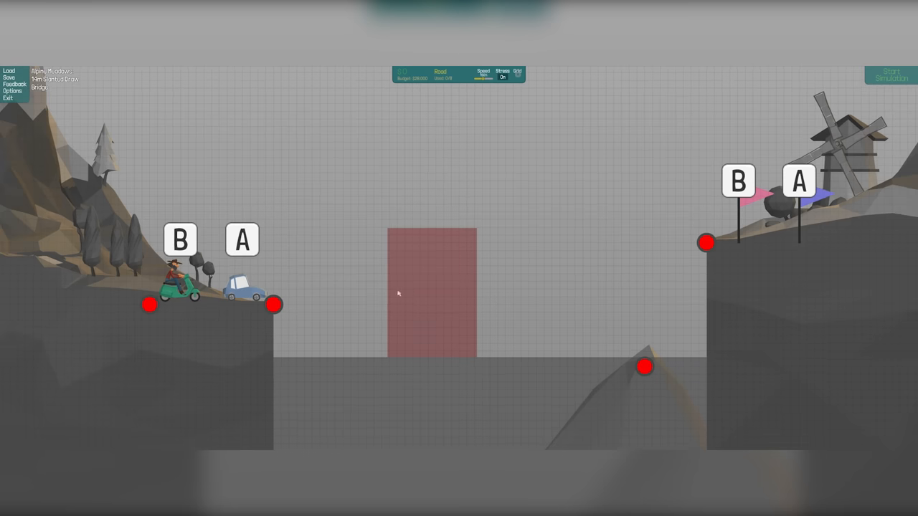
{"action": "mouse_move", "coordinate": [253, 340]}
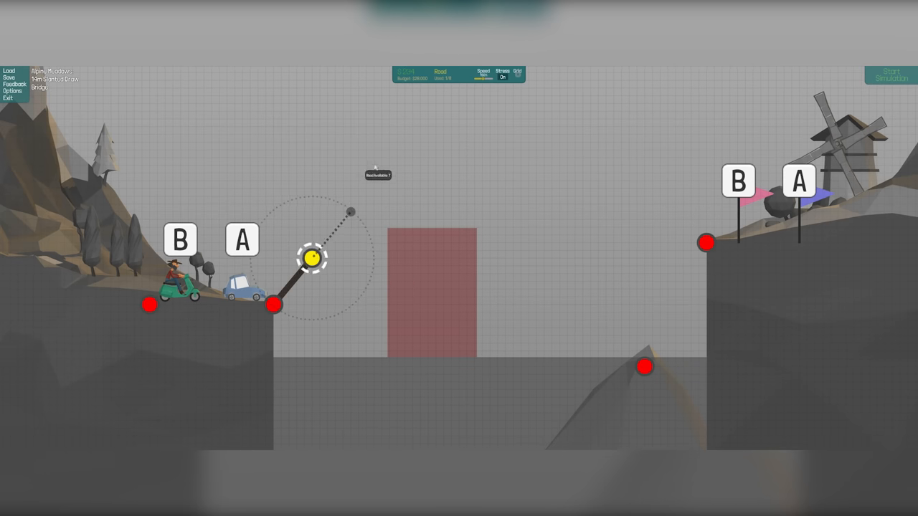
Lay road flat from the left cliff past the red zone, then slope it up to the right cliff
{"action": "left_click_drag", "start_coordinate": [312, 259], "coordinate": [678, 242]}
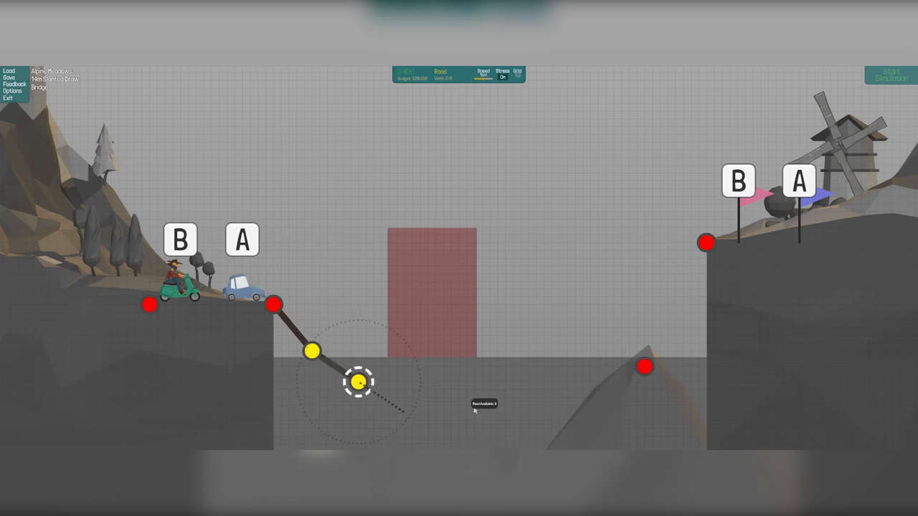
{"action": "left_click_drag", "start_coordinate": [359, 382], "coordinate": [634, 319]}
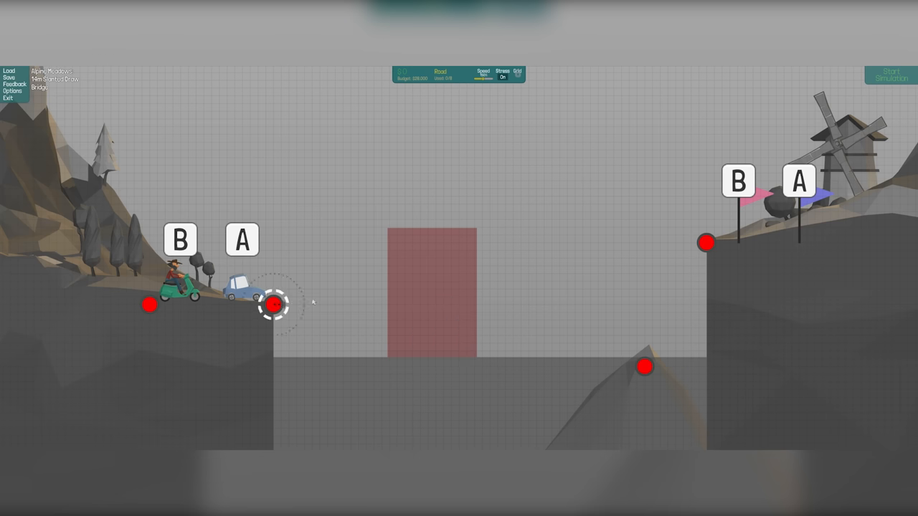
{"action": "left_click_drag", "start_coordinate": [276, 305], "coordinate": [333, 305]}
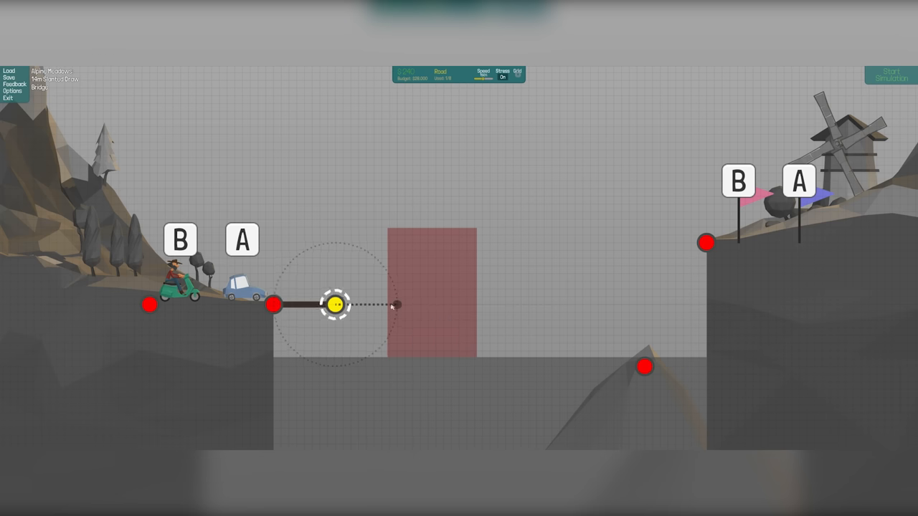
{"action": "left_click_drag", "start_coordinate": [335, 305], "coordinate": [383, 305]}
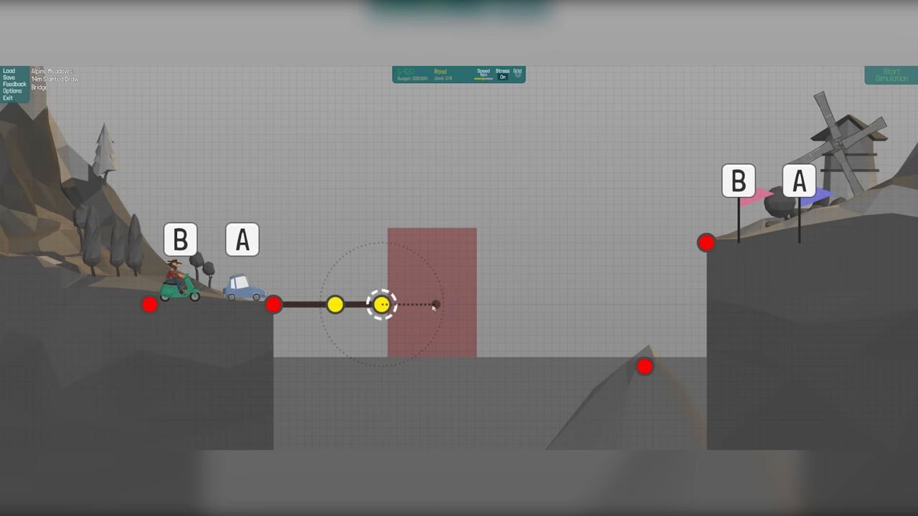
{"action": "left_click_drag", "start_coordinate": [384, 305], "coordinate": [560, 305]}
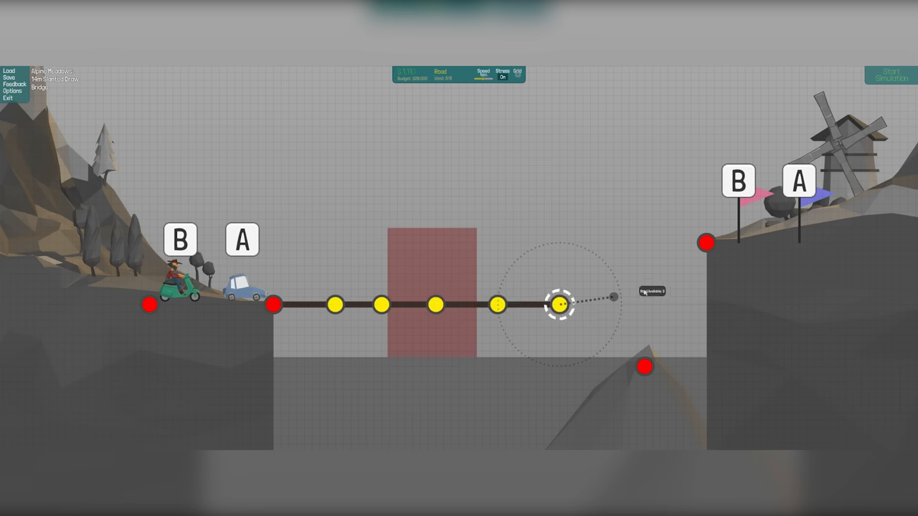
{"action": "left_click_drag", "start_coordinate": [560, 305], "coordinate": [707, 244]}
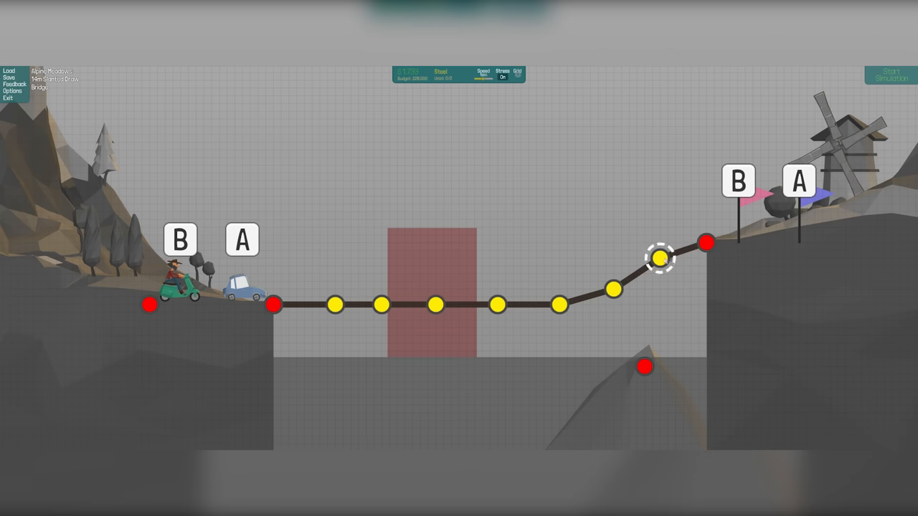
Add a steel post above the deck and wooden bracing from the sloped road to the rock anchor
{"action": "left_click_drag", "start_coordinate": [659, 258], "coordinate": [644, 367]}
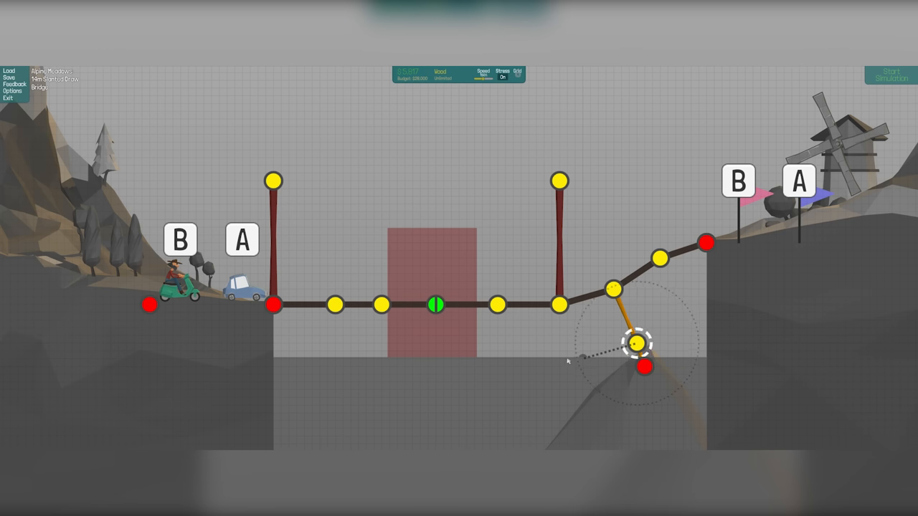
{"action": "left_click_drag", "start_coordinate": [641, 343], "coordinate": [562, 305]}
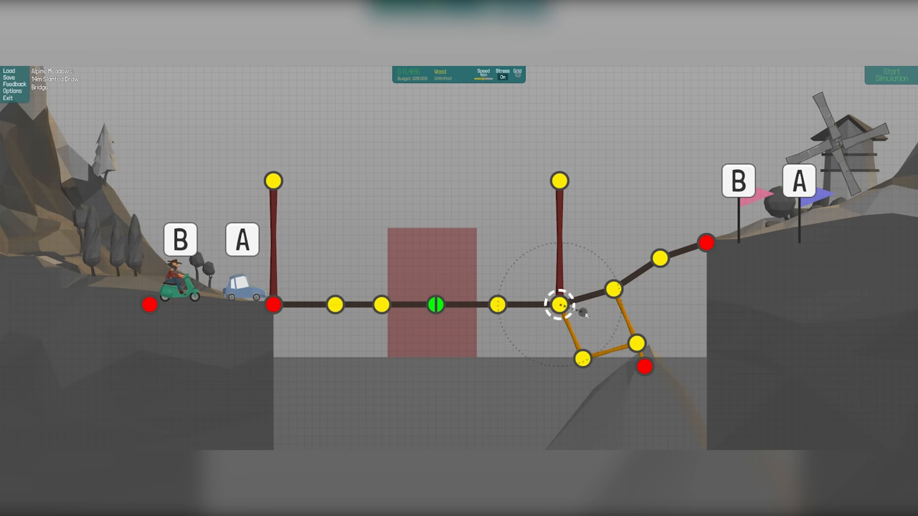
{"action": "left_click_drag", "start_coordinate": [562, 305], "coordinate": [597, 322]}
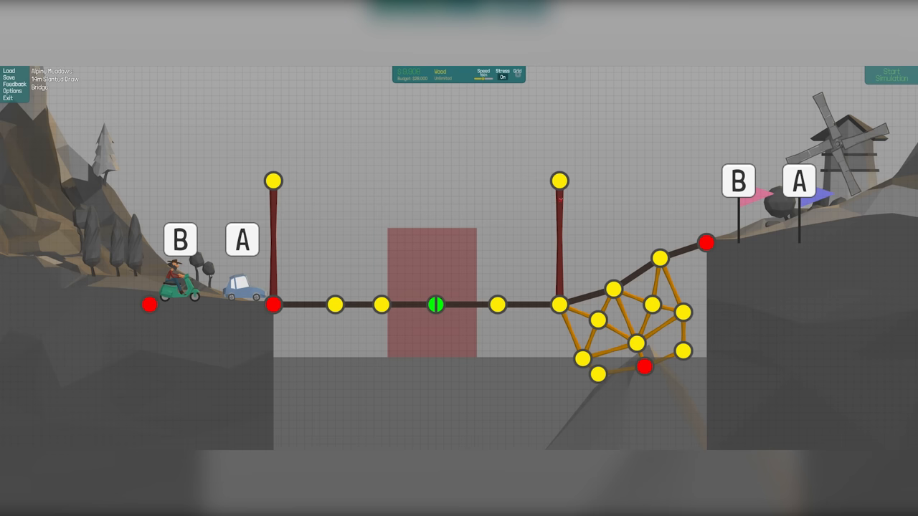
Connect the split joint to the right and left posts with hydraulics, then start a test
{"action": "left_click", "coordinate": [561, 179]}
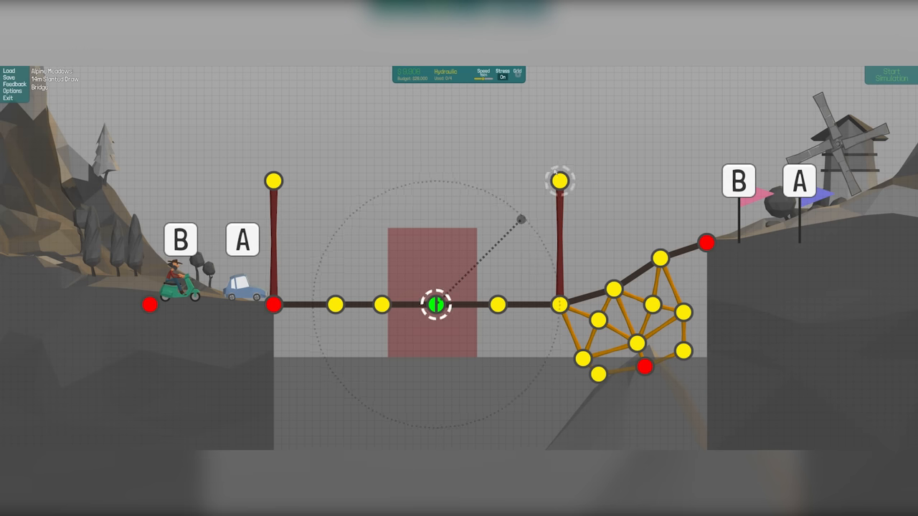
{"action": "left_click_drag", "start_coordinate": [436, 304], "coordinate": [515, 212]}
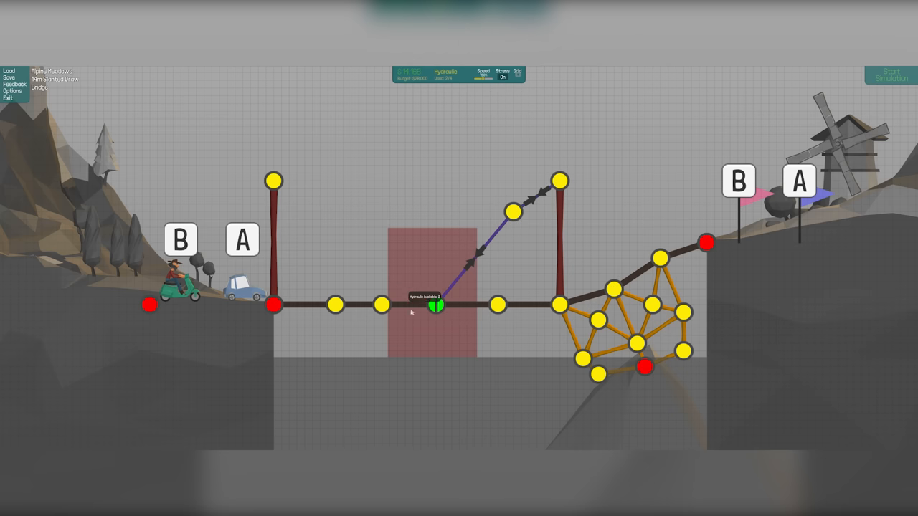
{"action": "left_click_drag", "start_coordinate": [435, 305], "coordinate": [274, 181]}
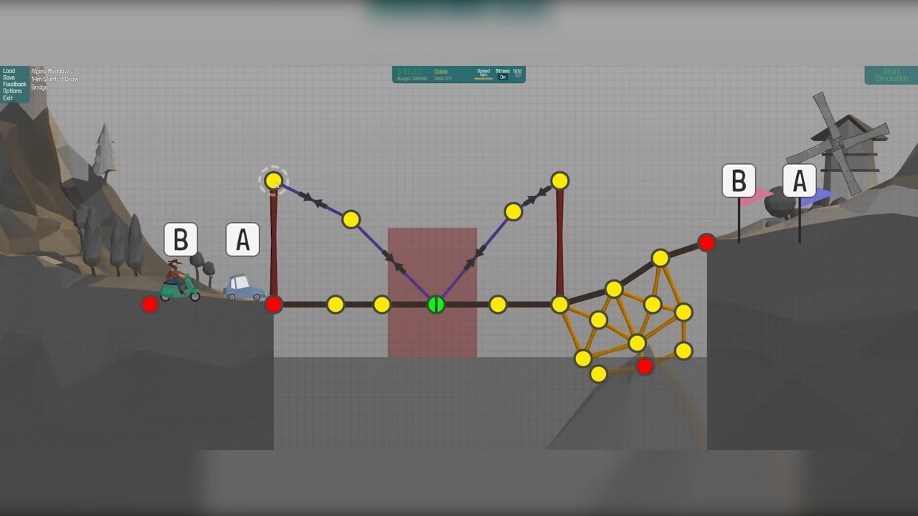
{"action": "left_click", "coordinate": [890, 76]}
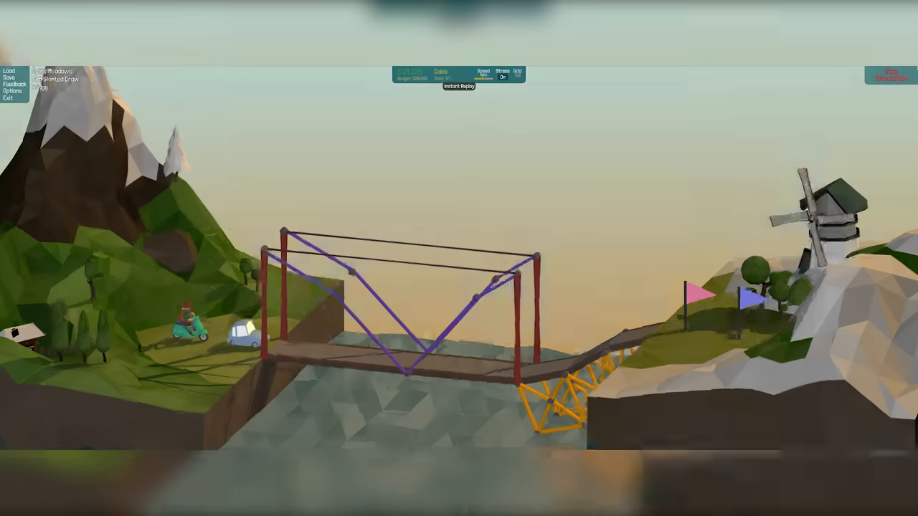
Stop and rerun the test, then retry the level after the bridge fails
{"action": "left_click", "coordinate": [890, 76]}
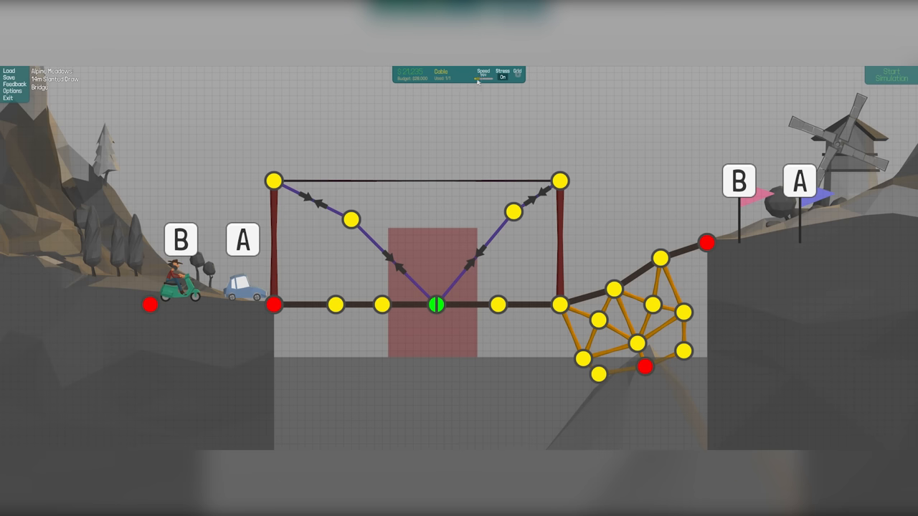
{"action": "left_click", "coordinate": [890, 77]}
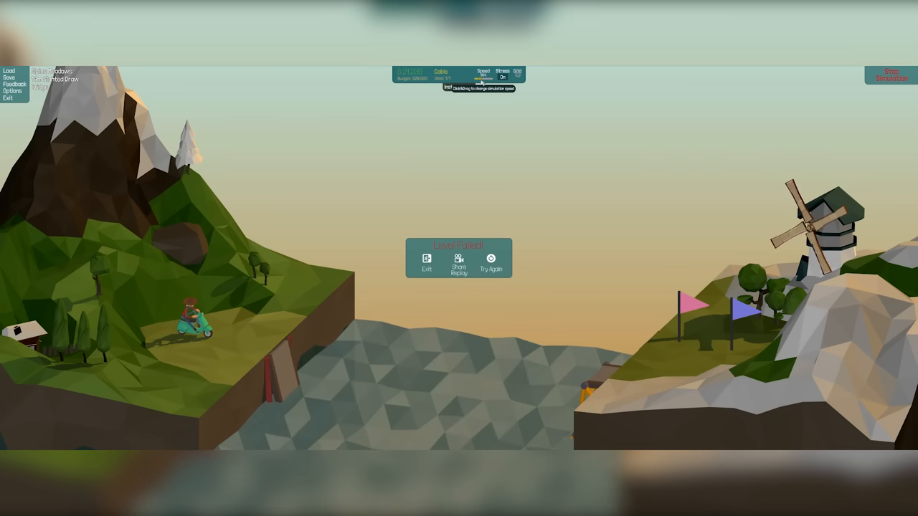
{"action": "left_click", "coordinate": [491, 262]}
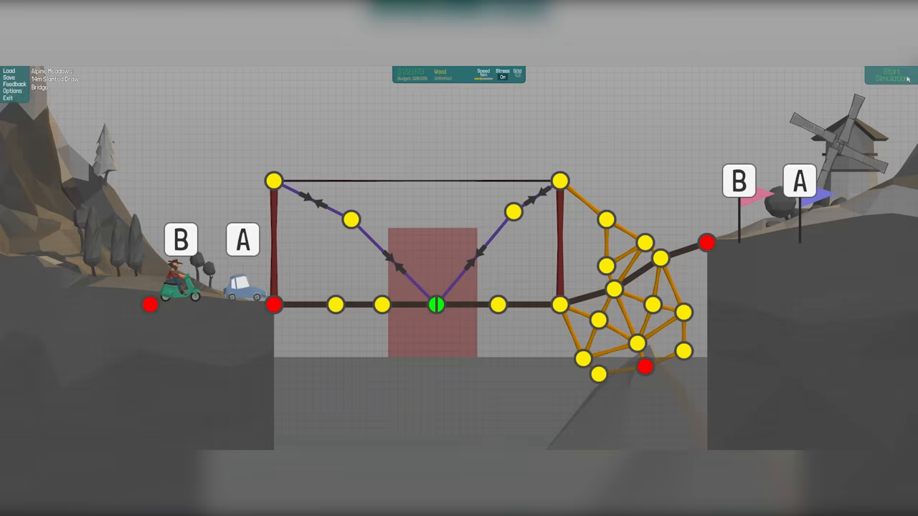
{"action": "left_click", "coordinate": [889, 77]}
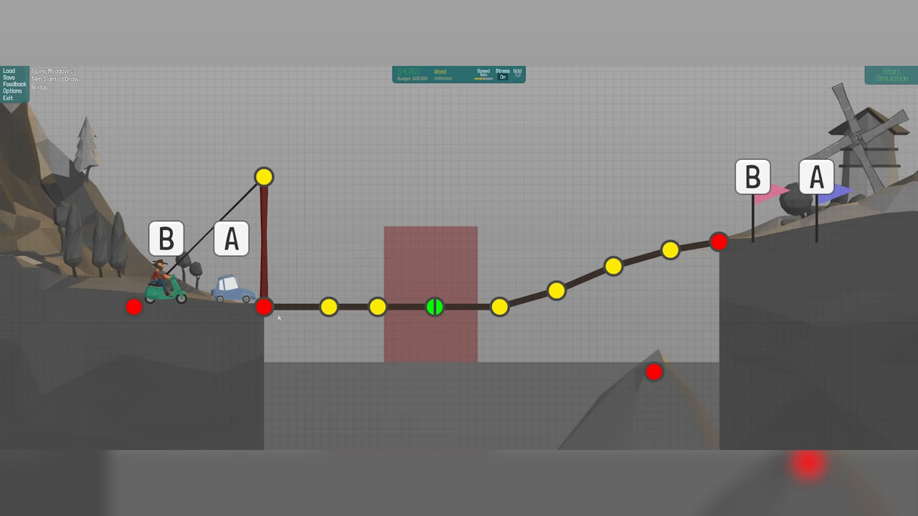
Strip the design back to the split deck and switch to hydraulic material
{"action": "left_click", "coordinate": [329, 308]}
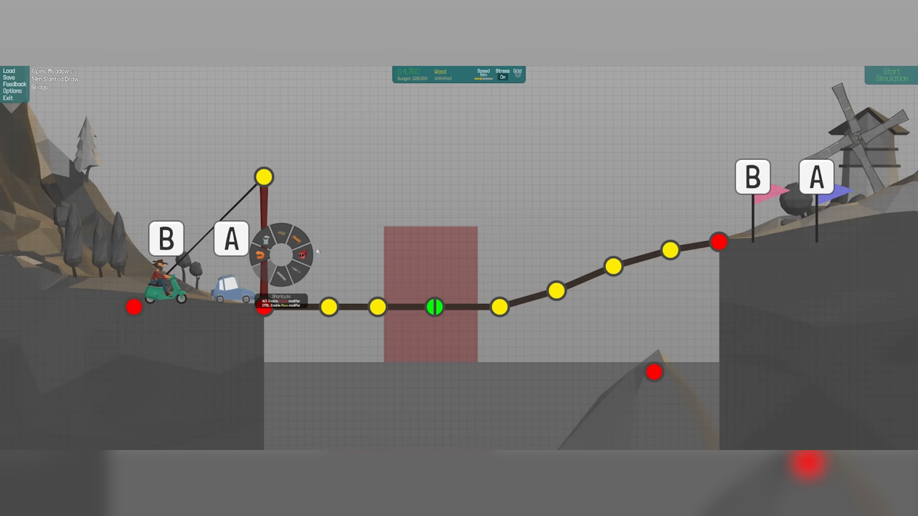
{"action": "left_click", "coordinate": [300, 266]}
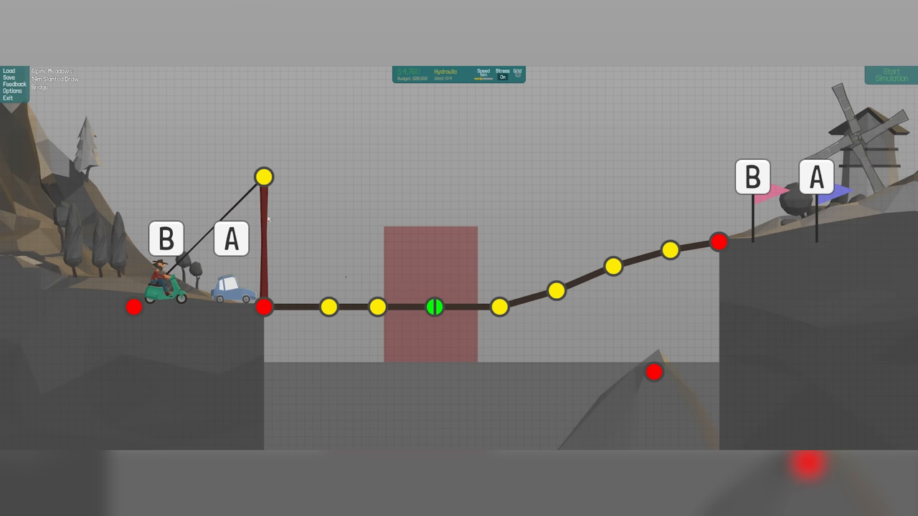
{"action": "left_click", "coordinate": [265, 177]}
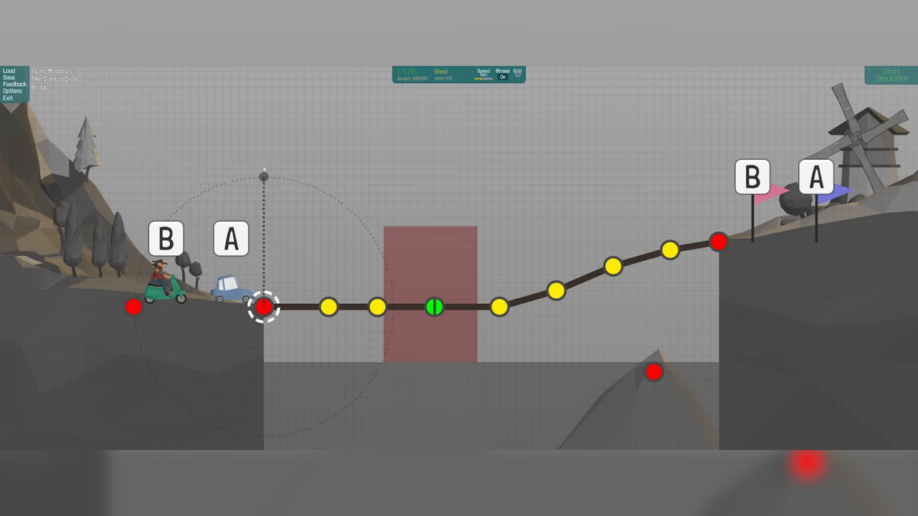
Add supports and a wooden truss below the left deck half, then run a test
{"action": "left_click_drag", "start_coordinate": [264, 307], "coordinate": [263, 175]}
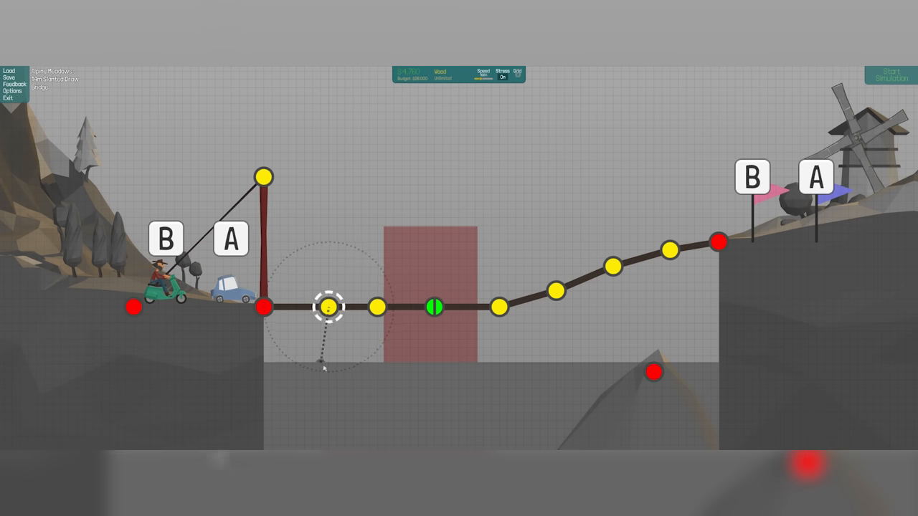
{"action": "left_click_drag", "start_coordinate": [328, 307], "coordinate": [328, 364]}
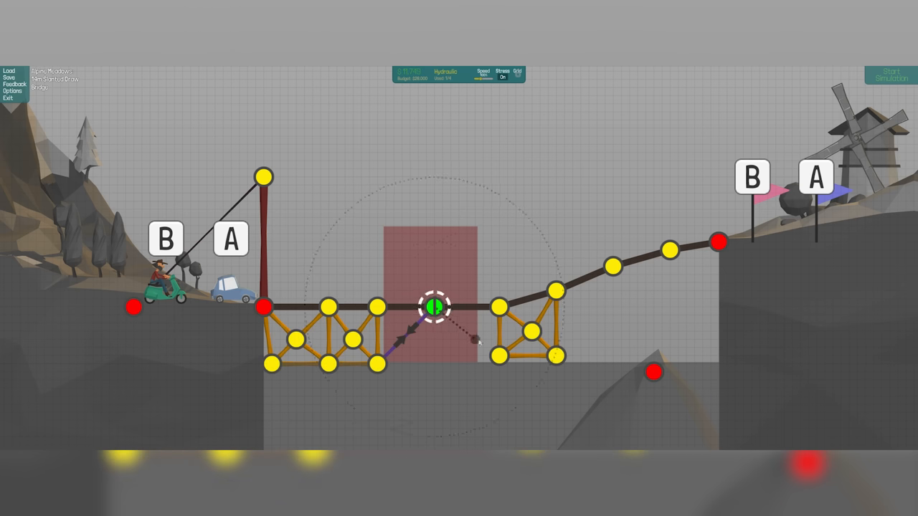
{"action": "left_click", "coordinate": [889, 75]}
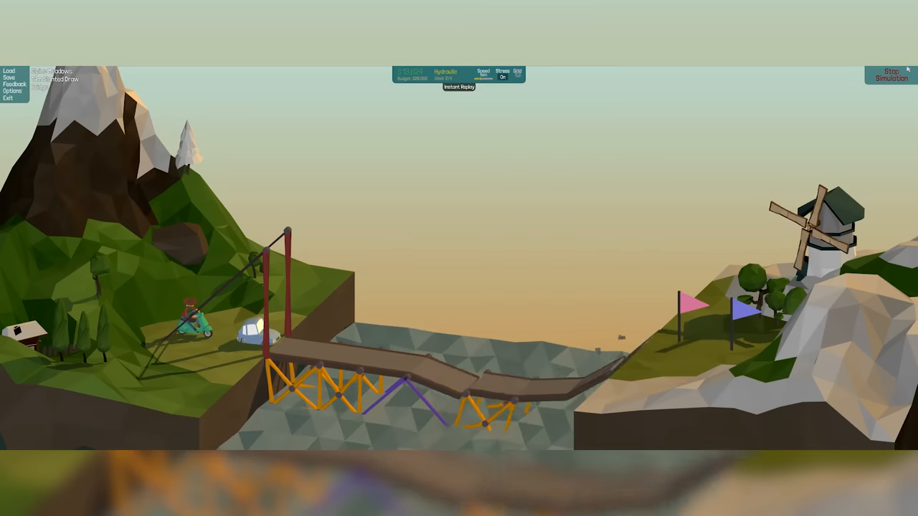
Stop the test, rework the right truss bracing at the rock anchor, and run another test
{"action": "left_click", "coordinate": [889, 77]}
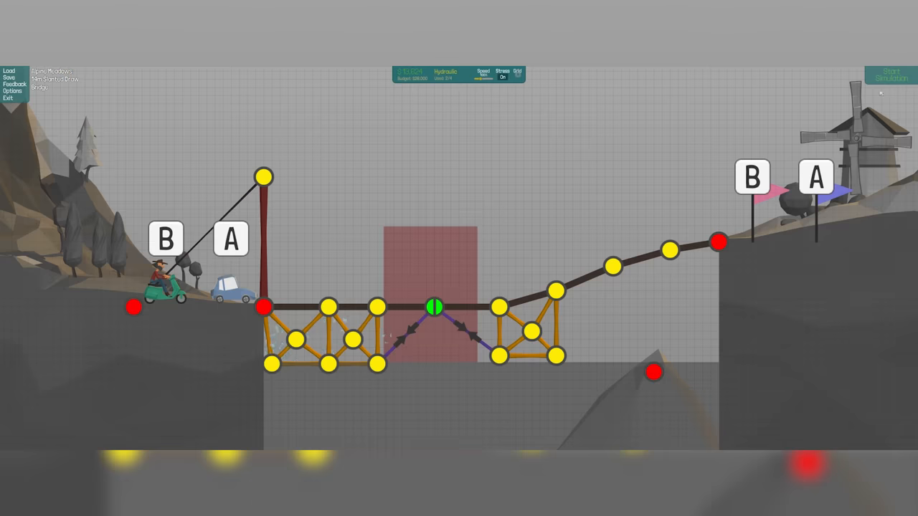
{"action": "right_click", "coordinate": [597, 366]}
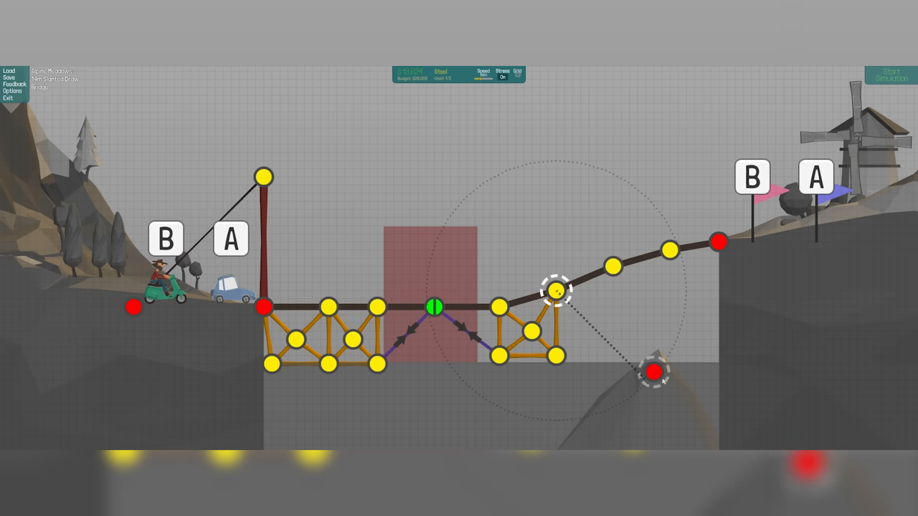
{"action": "left_click", "coordinate": [889, 75]}
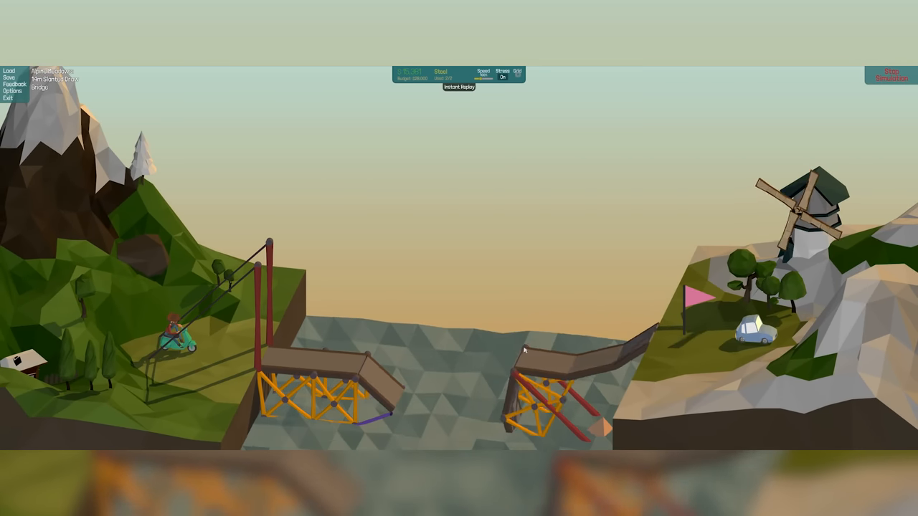
{"action": "left_click", "coordinate": [890, 75]}
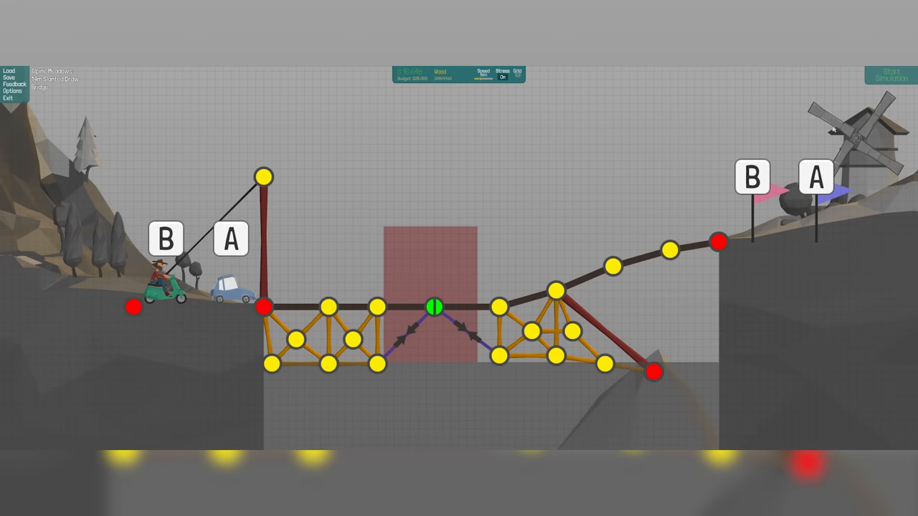
{"action": "left_click", "coordinate": [890, 75]}
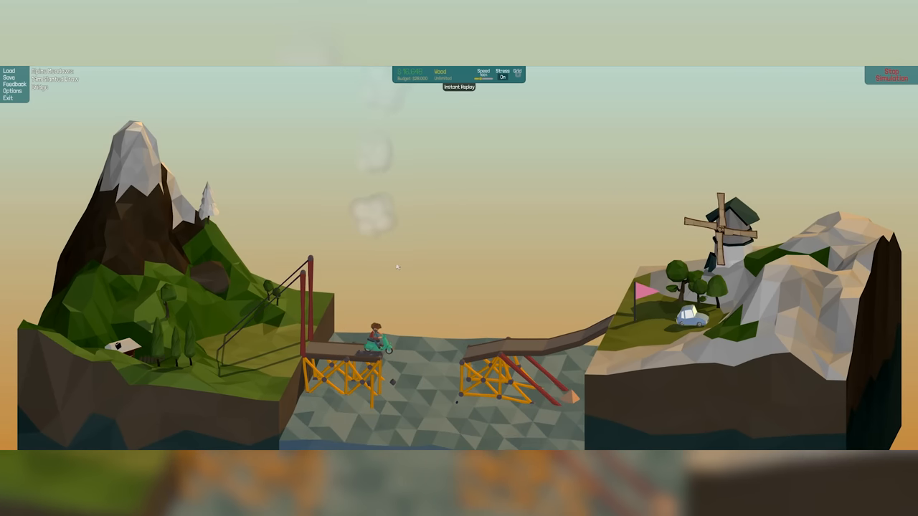
{"action": "left_click", "coordinate": [890, 77]}
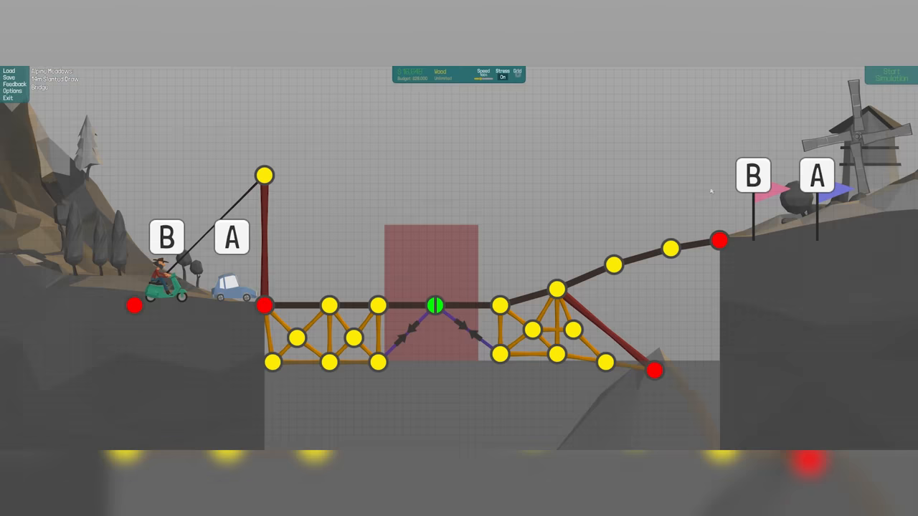
{"action": "mouse_move", "coordinate": [403, 341]}
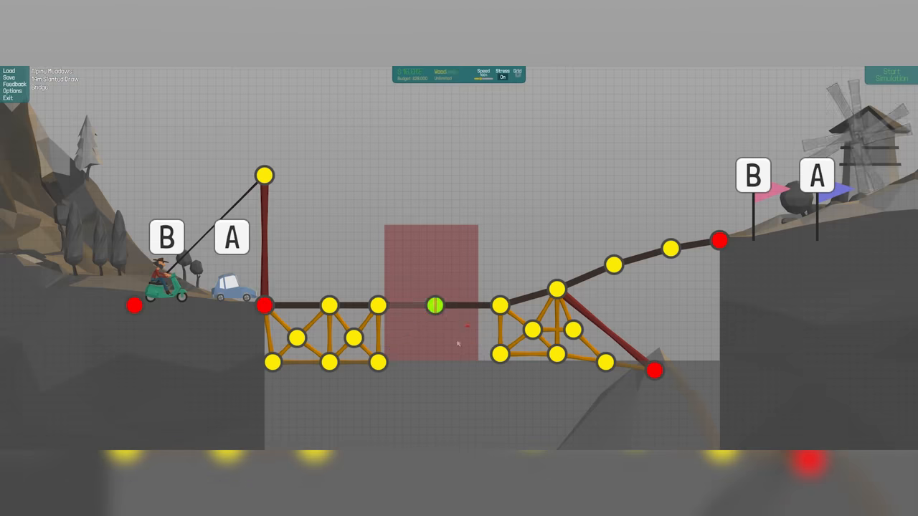
Reattach the pistons from the split joint to each truss's middle joint, then test and stop
{"action": "left_click", "coordinate": [436, 305]}
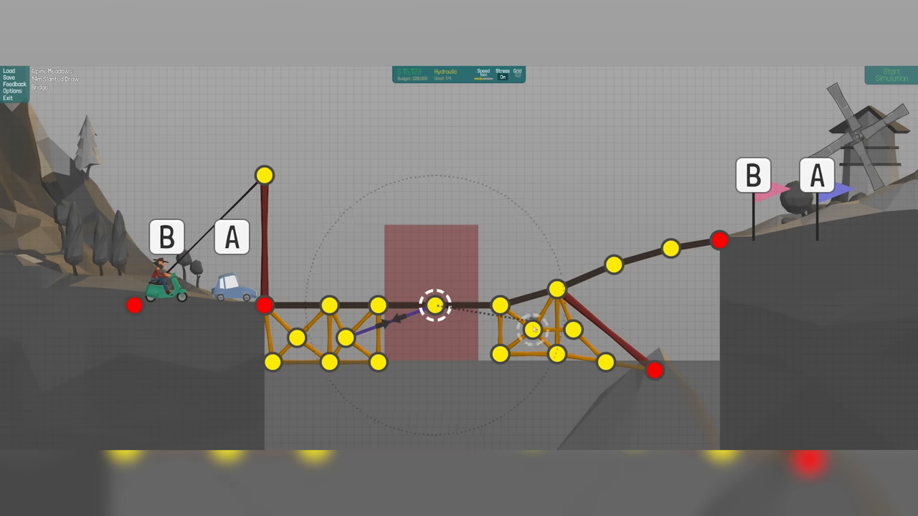
{"action": "left_click", "coordinate": [889, 76]}
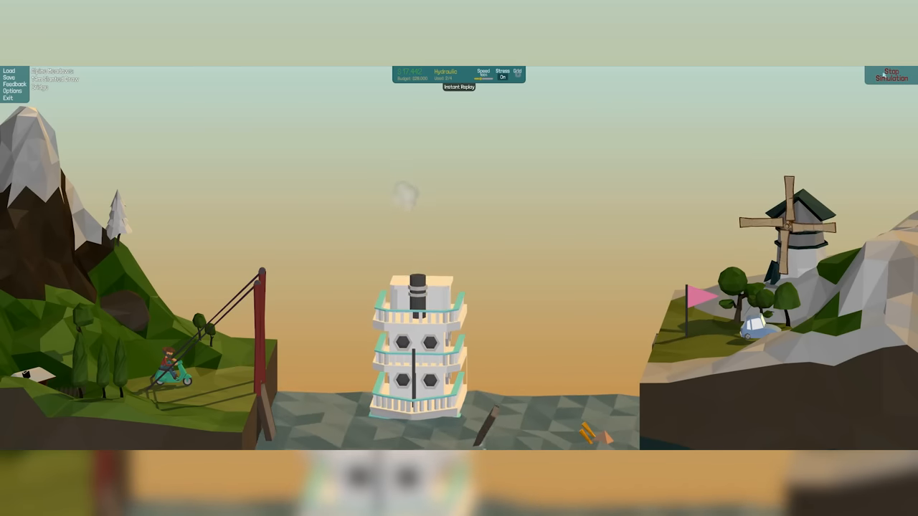
{"action": "left_click", "coordinate": [889, 74]}
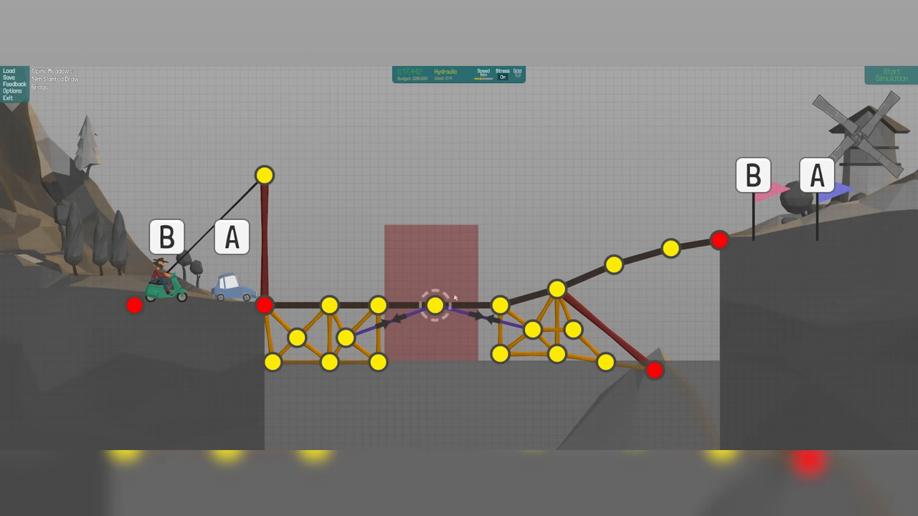
Attach a new piston to the left truss and run the slanted drawbridge to completion
{"action": "left_click", "coordinate": [890, 77]}
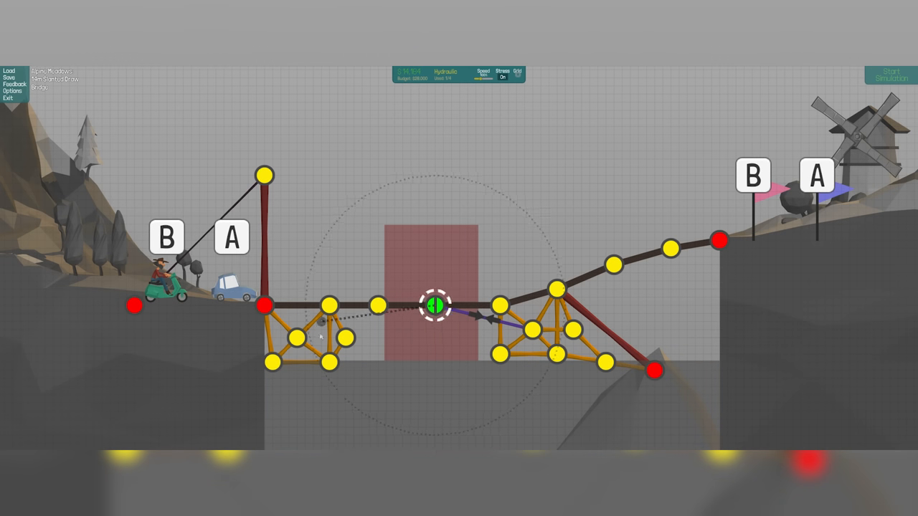
{"action": "left_click", "coordinate": [889, 75]}
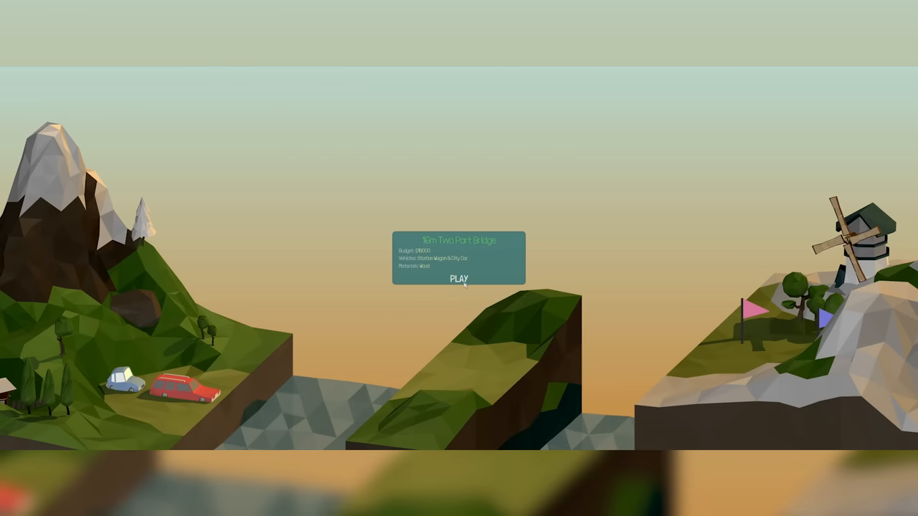
Start the 10m Two Part Bridge level and lay road from the left cliff over the pillar
{"action": "left_click", "coordinate": [458, 279]}
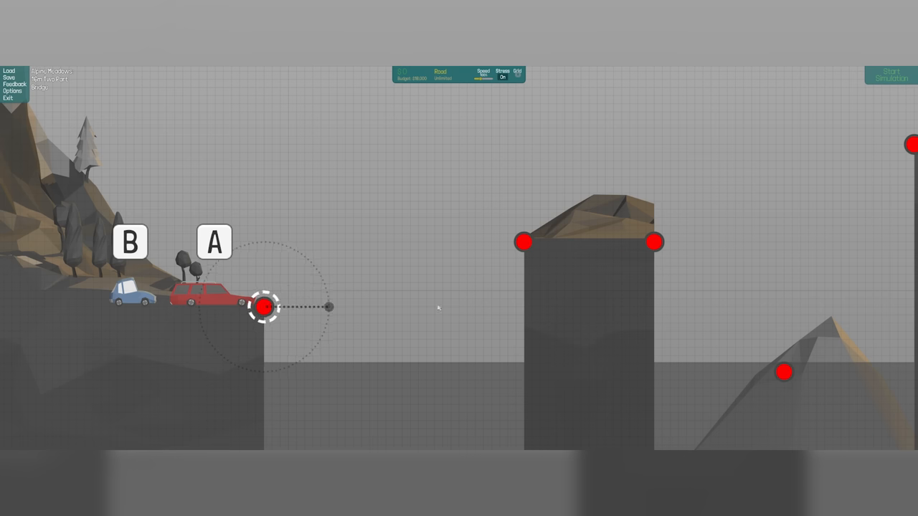
{"action": "left_click_drag", "start_coordinate": [264, 307], "coordinate": [549, 226]}
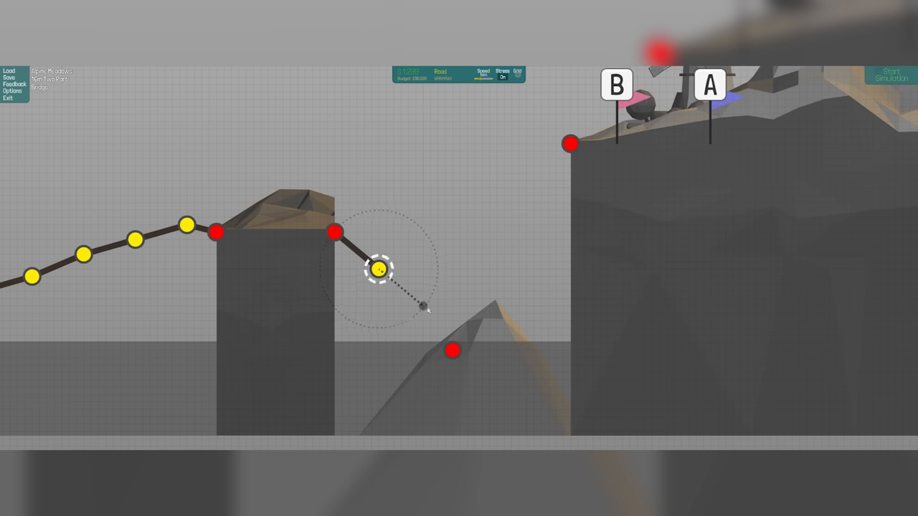
{"action": "left_click_drag", "start_coordinate": [380, 270], "coordinate": [534, 248]}
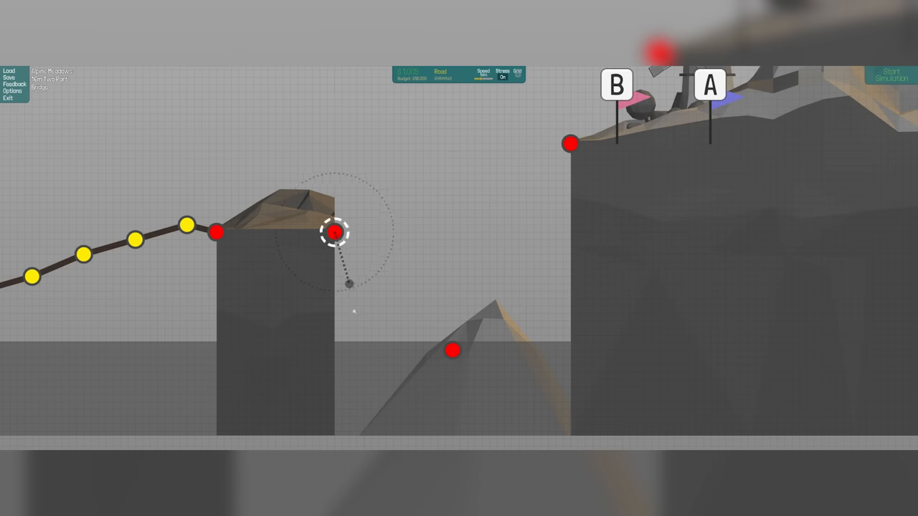
Run road from the pillar down to the rock anchor and up to the far cliff, then test it
{"action": "left_click_drag", "start_coordinate": [334, 233], "coordinate": [388, 312]}
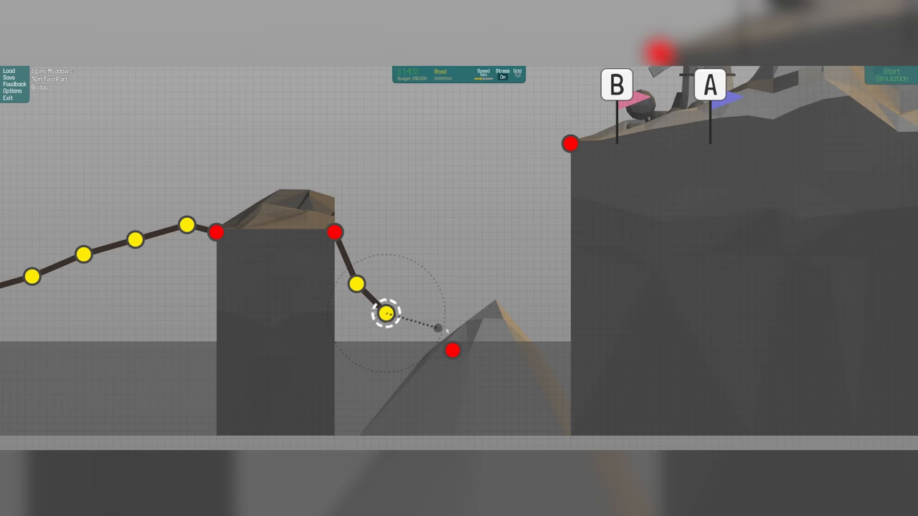
{"action": "left_click_drag", "start_coordinate": [387, 316], "coordinate": [480, 297]}
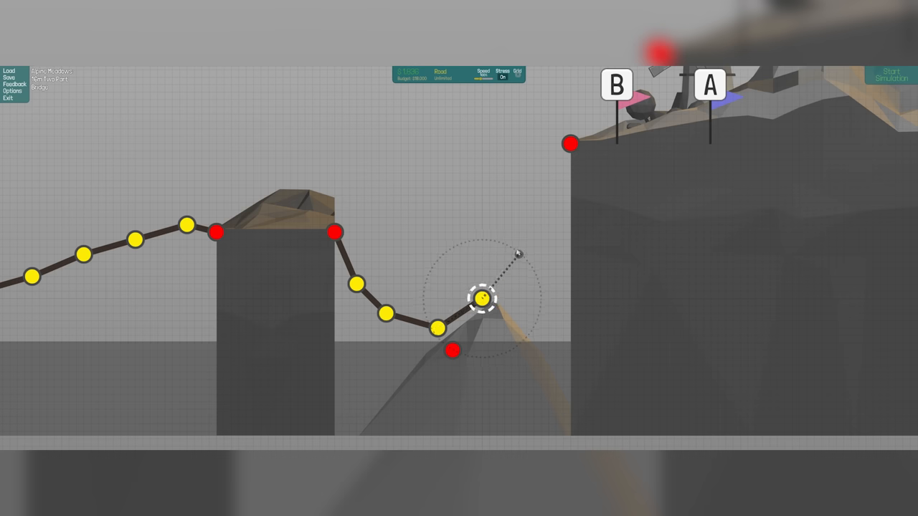
{"action": "left_click_drag", "start_coordinate": [482, 297], "coordinate": [556, 158]}
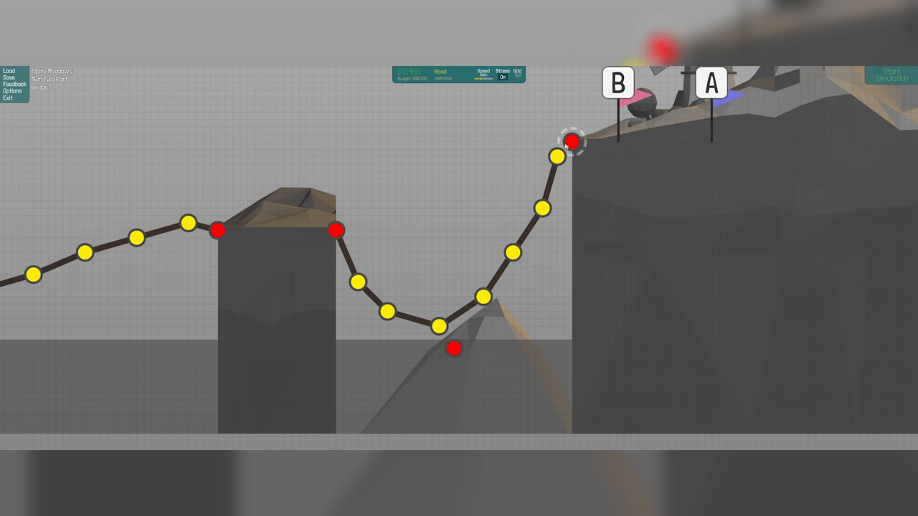
{"action": "left_click", "coordinate": [891, 77]}
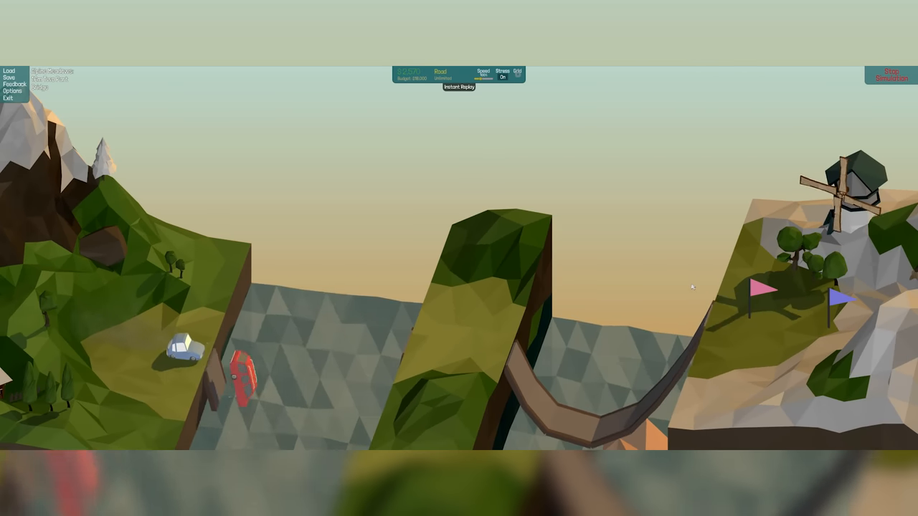
{"action": "left_click", "coordinate": [890, 74]}
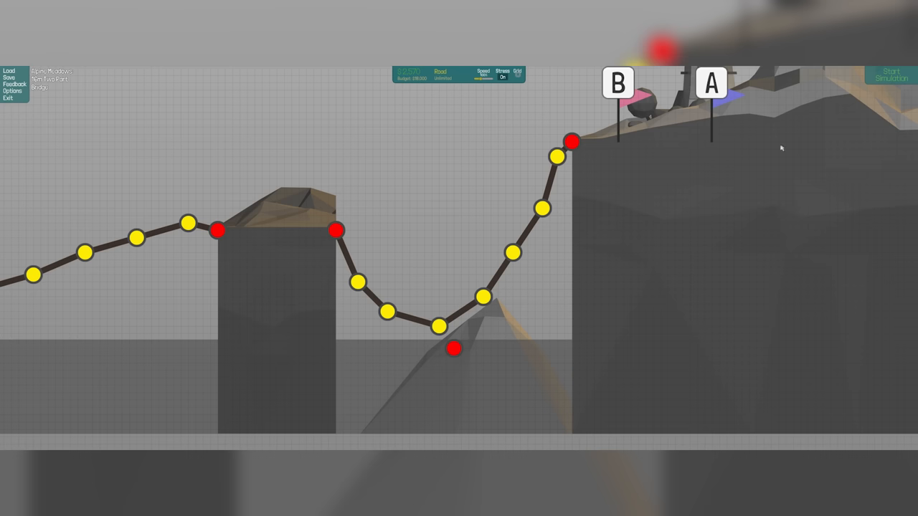
Test the wooden truss on the first span, then Try Again after the failure
{"action": "left_click", "coordinate": [889, 77]}
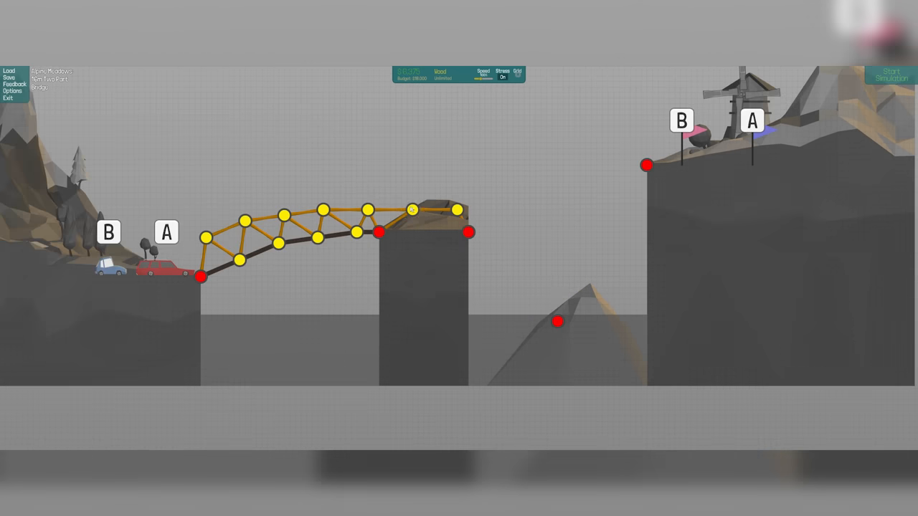
{"action": "left_click", "coordinate": [891, 75]}
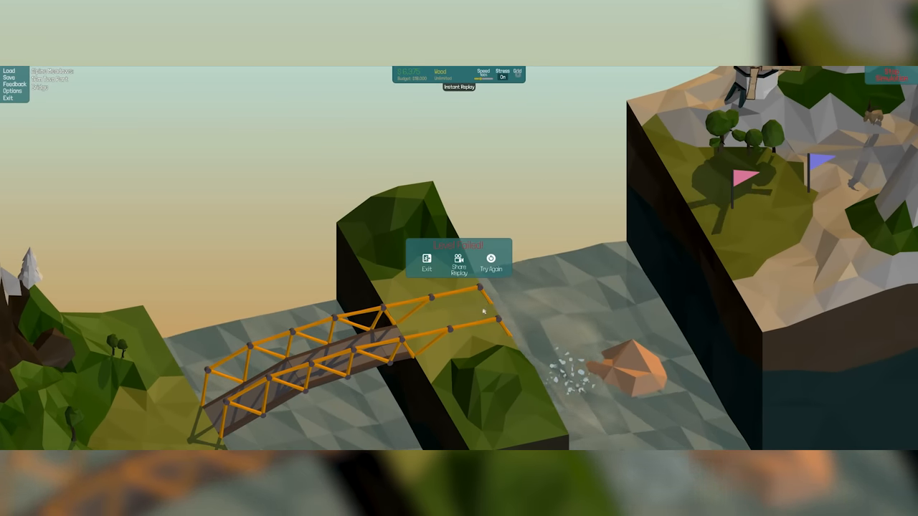
{"action": "left_click", "coordinate": [490, 262]}
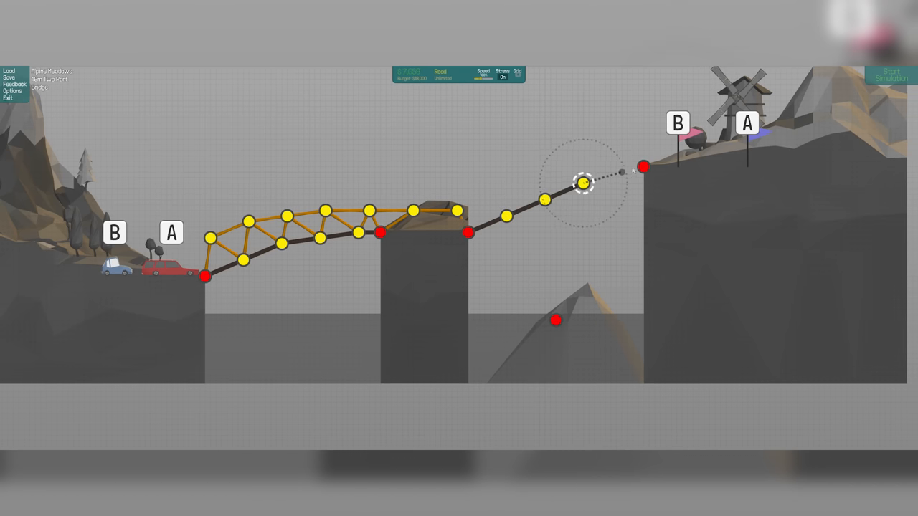
Finish placing road, then test the two-truss bridge with the cars and stop the run
{"action": "right_click", "coordinate": [520, 264]}
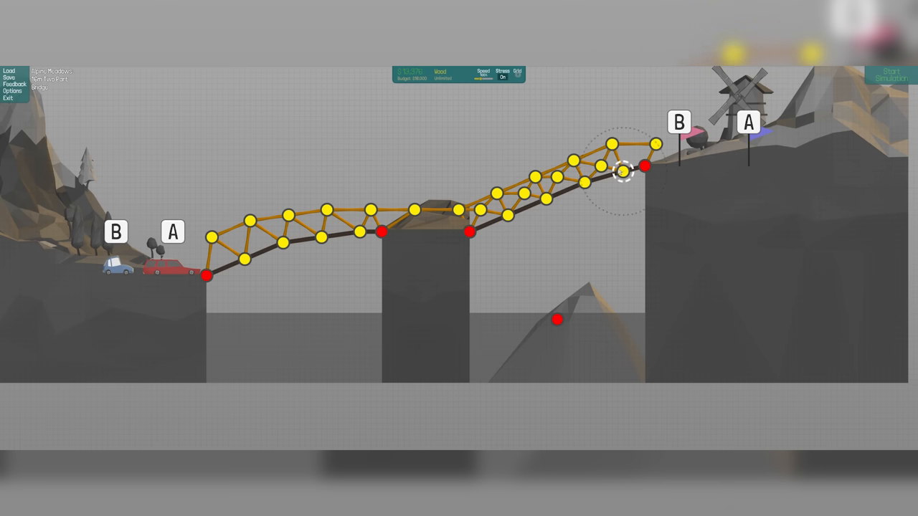
{"action": "left_click", "coordinate": [890, 76]}
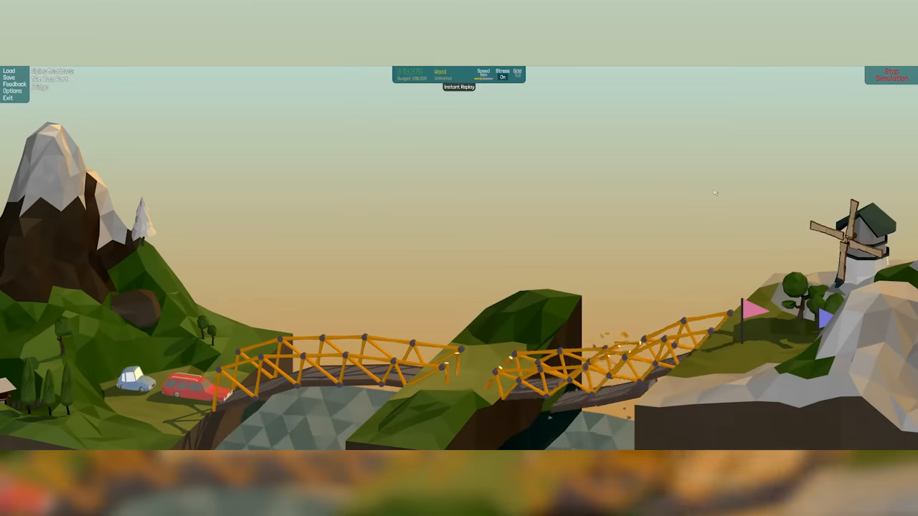
{"action": "left_click", "coordinate": [890, 74]}
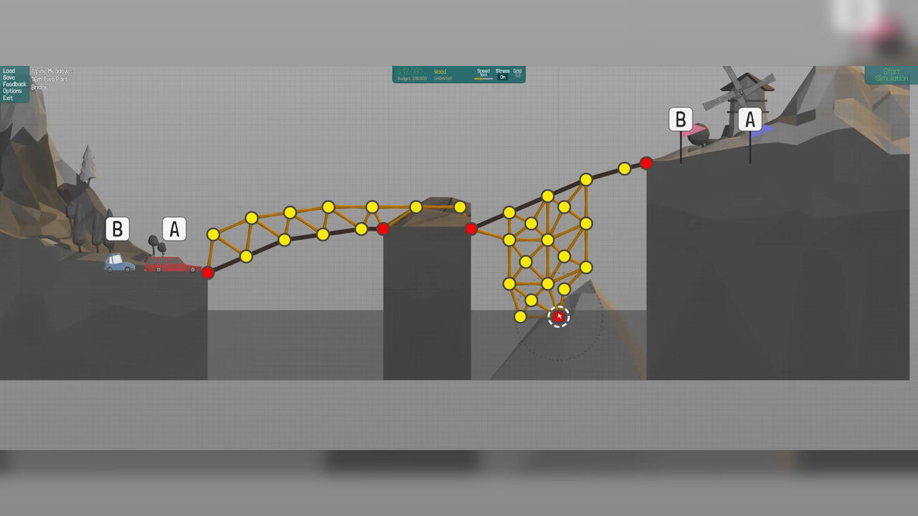
Run the simulation with the truss tied to the rock anchor until both cars reach the flags
{"action": "left_click", "coordinate": [890, 77]}
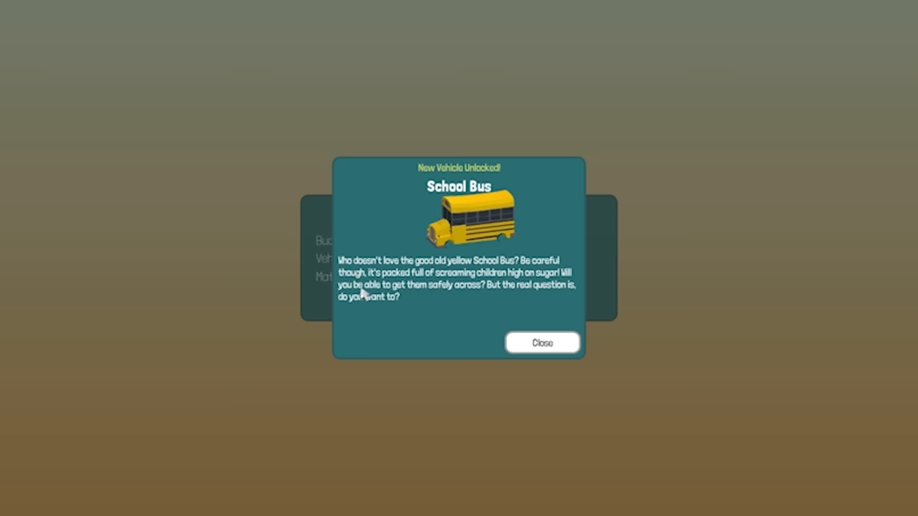
{"action": "mouse_move", "coordinate": [409, 312]}
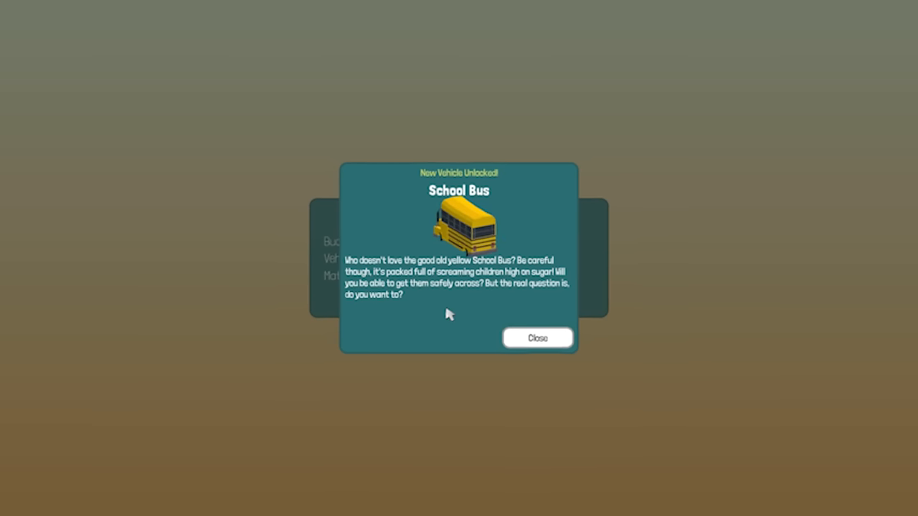
Close the School Bus unlock notice and start the 28m Wooden Highbridge level
{"action": "left_click", "coordinate": [537, 338]}
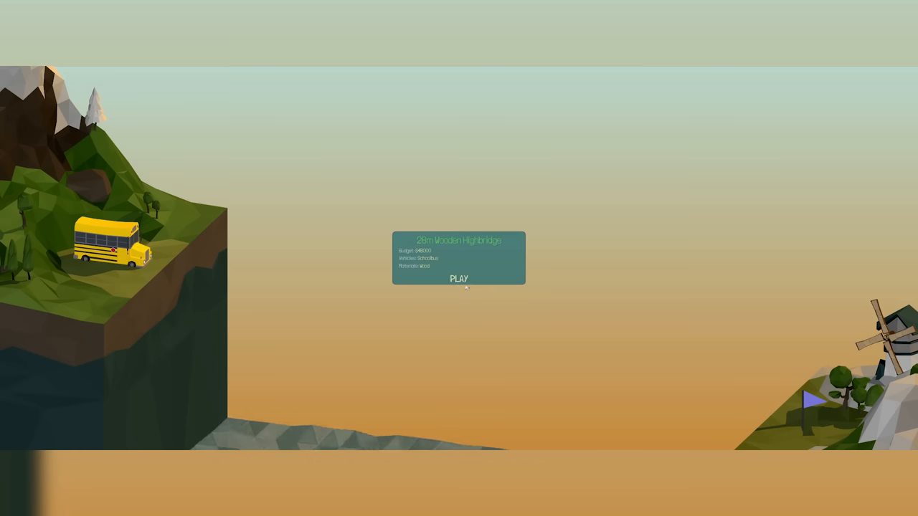
{"action": "left_click", "coordinate": [458, 279]}
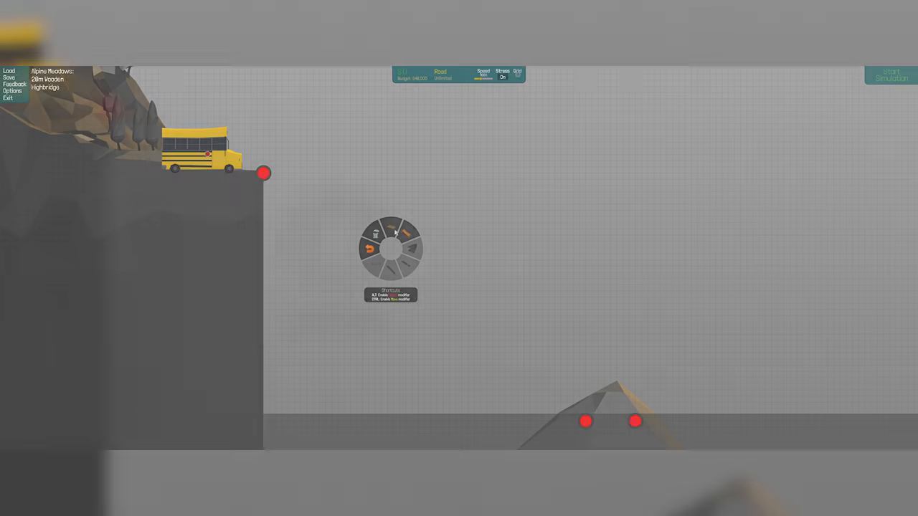